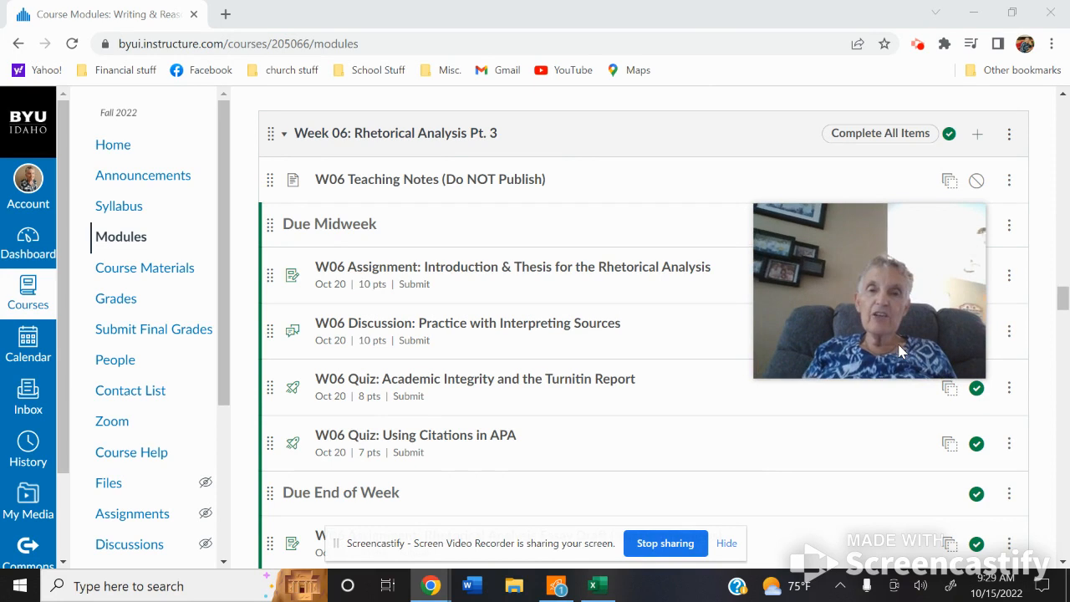
pyautogui.moveTo(465, 278)
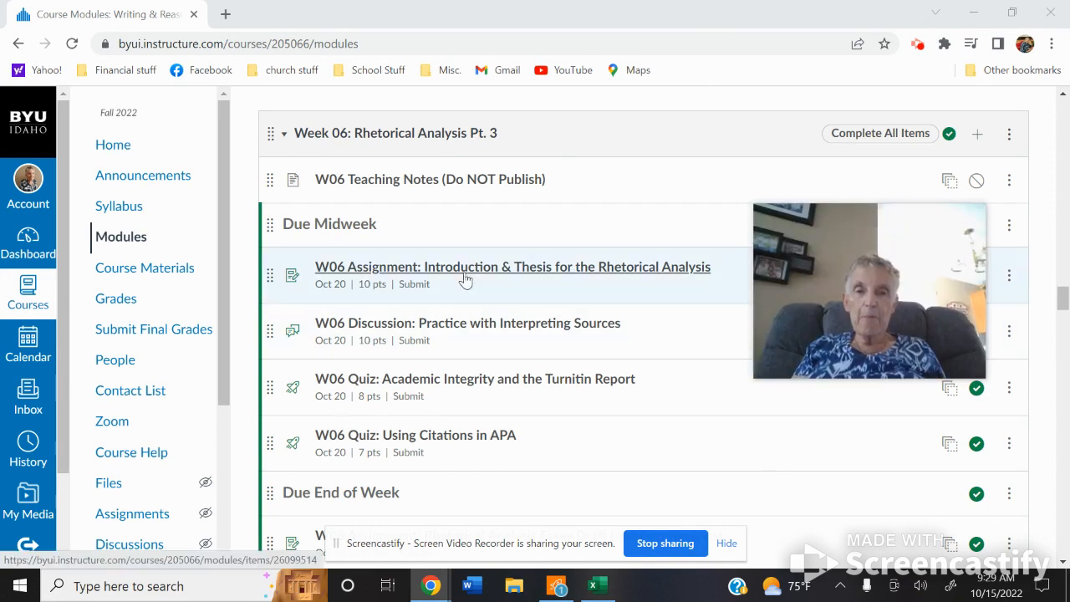
# Step: Open the W06 Assignment: Introduction & Thesis for the Rhetorical Analysis from Modules
pyautogui.click(512, 268)
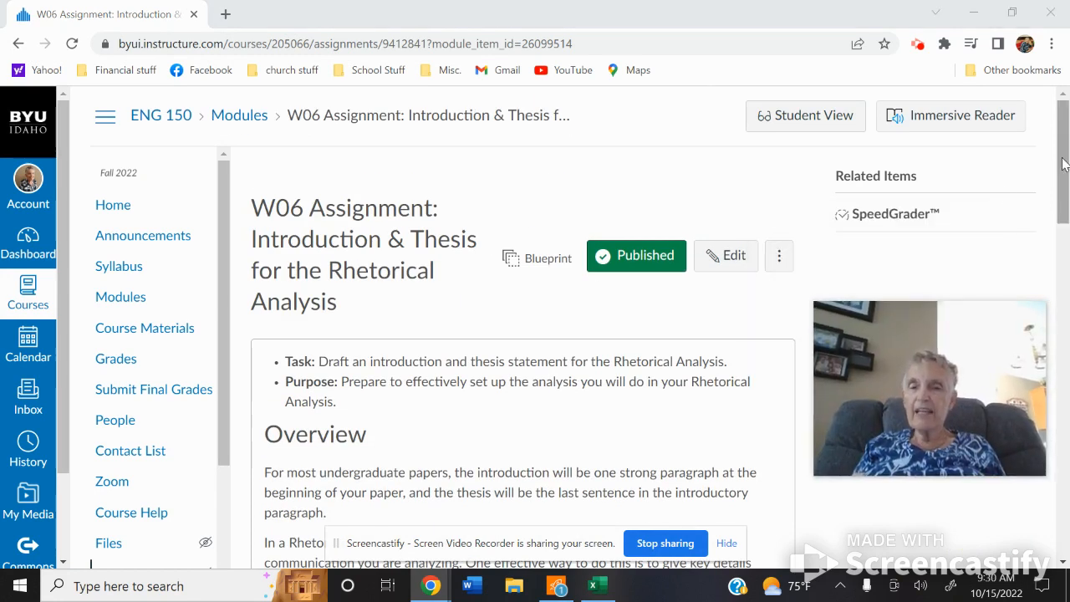
pyautogui.scroll(-3)
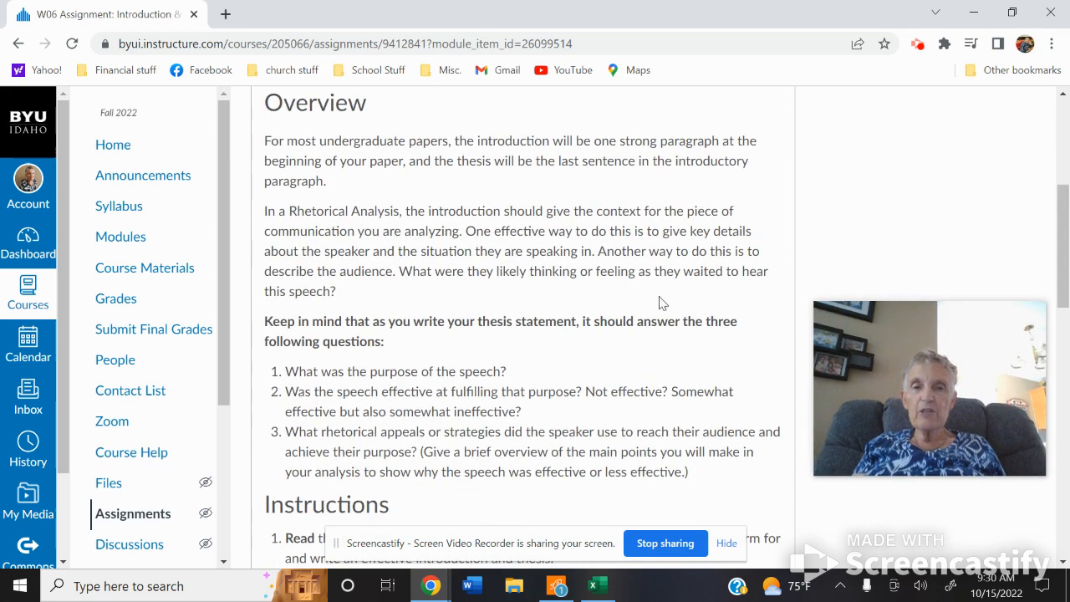
pyautogui.click(405, 211)
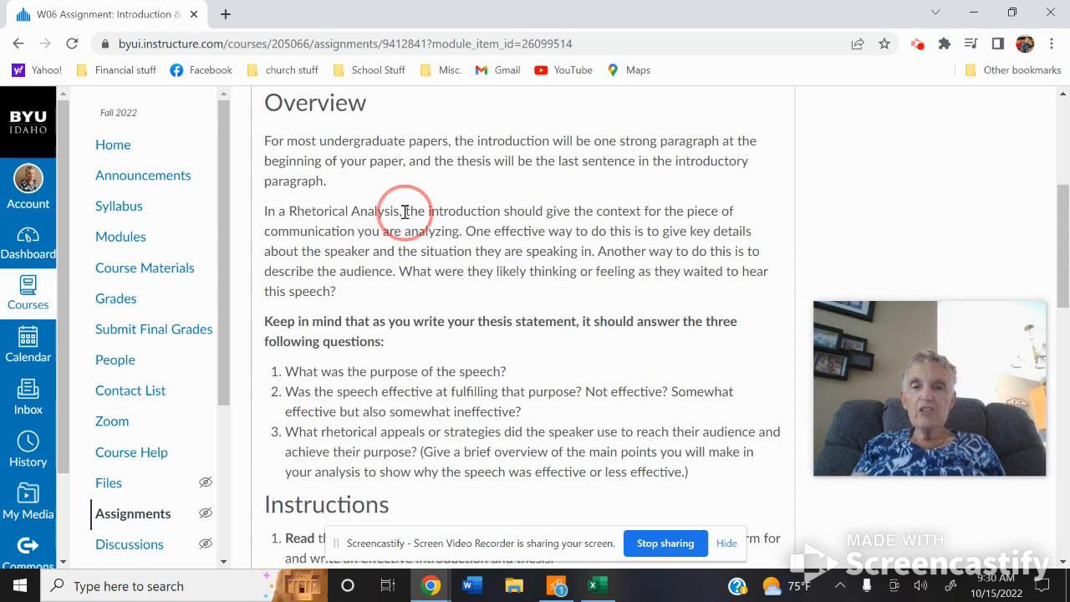
pyautogui.moveTo(402, 211); pyautogui.dragTo(661, 211)
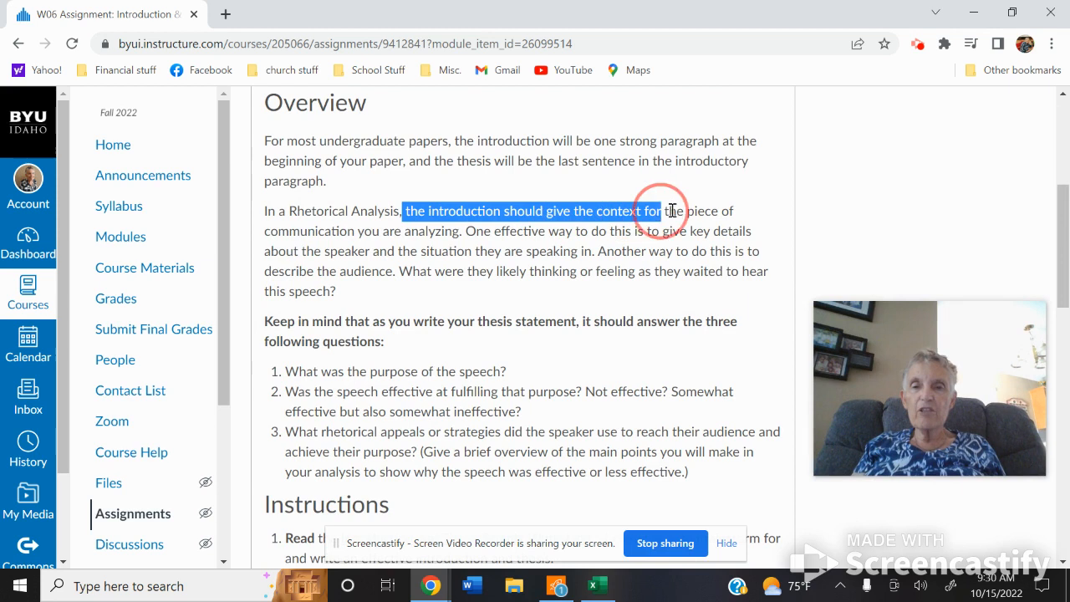
pyautogui.moveTo(656, 210); pyautogui.dragTo(701, 230)
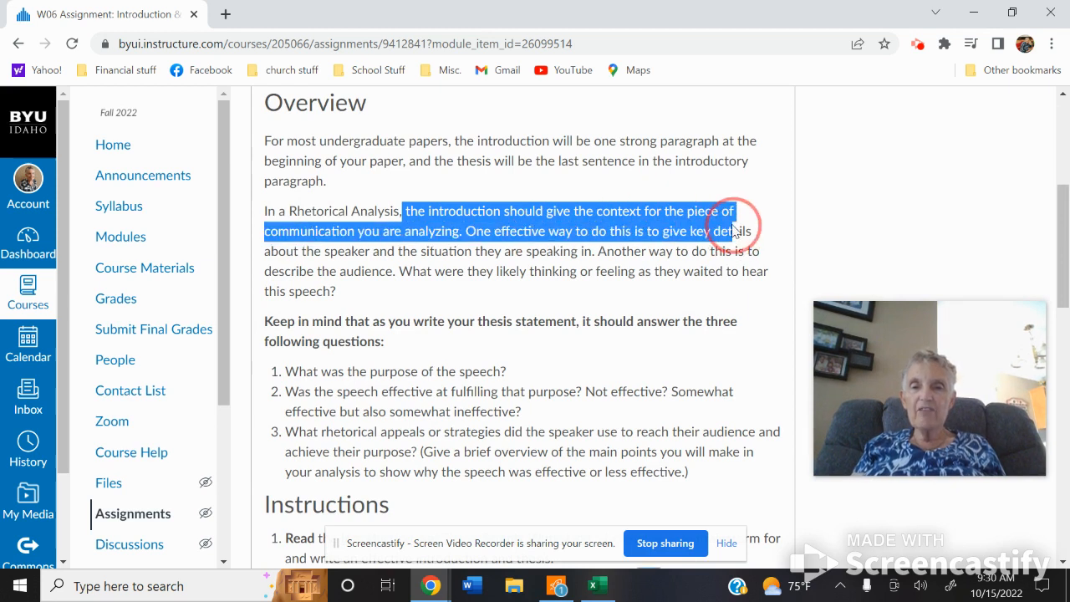
pyautogui.moveTo(728, 228); pyautogui.dragTo(683, 251)
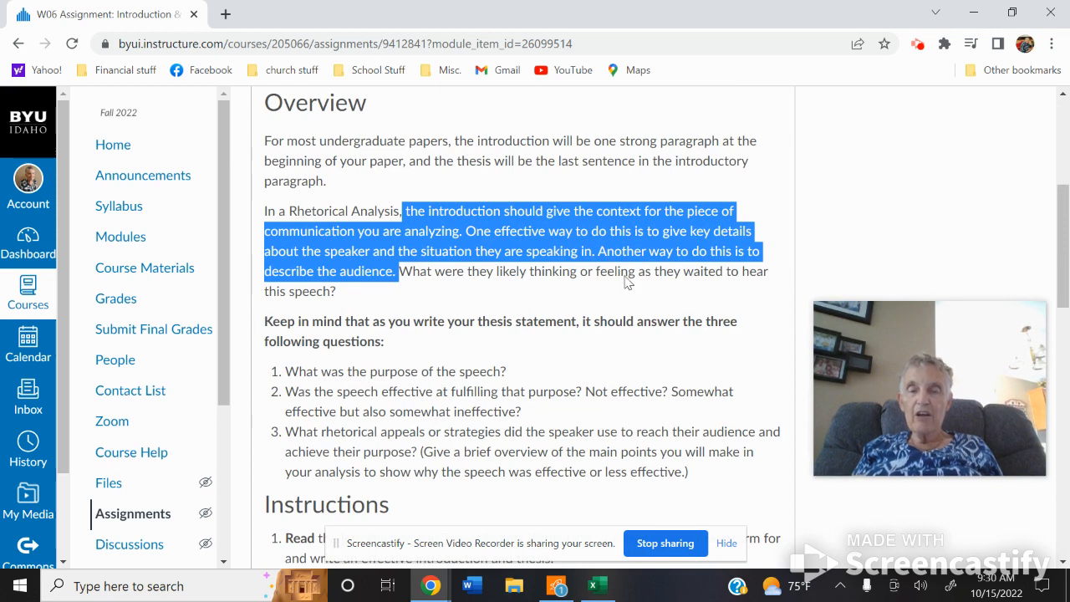
pyautogui.moveTo(1033, 197)
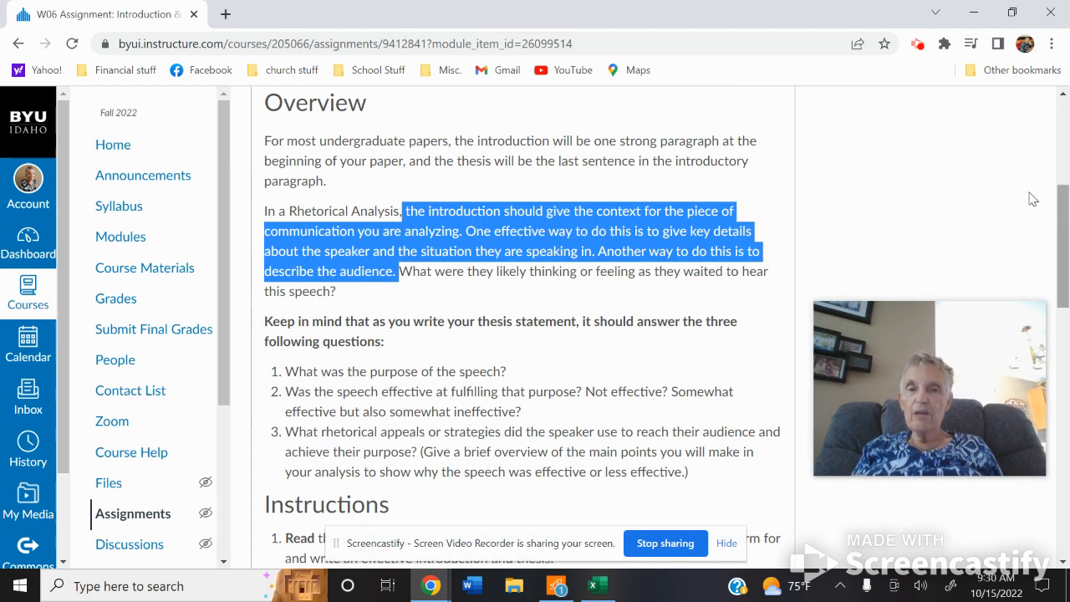
pyautogui.moveTo(756, 199)
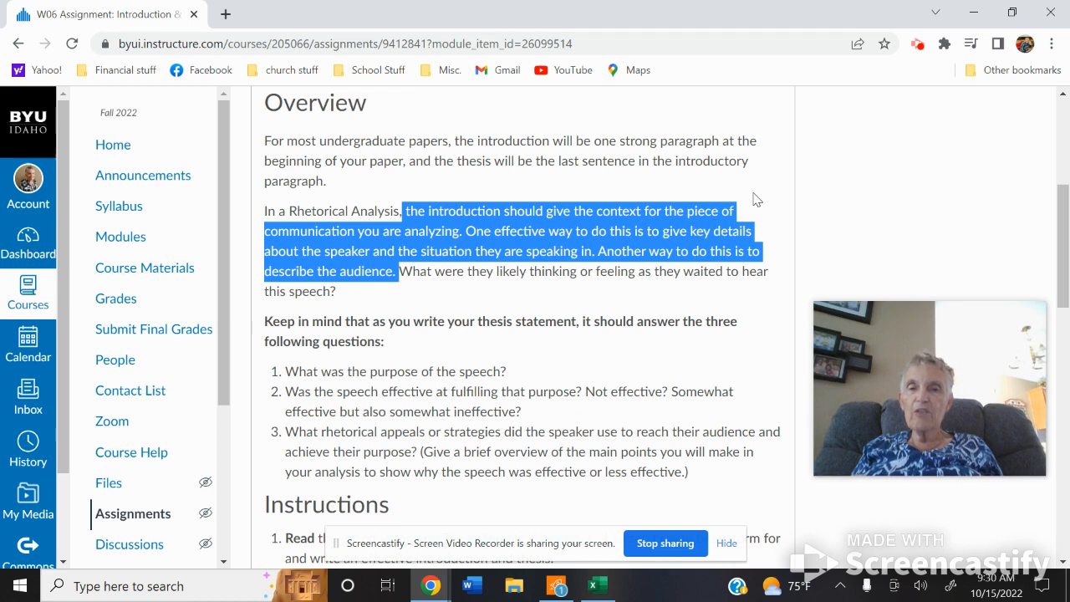
pyautogui.click(599, 210)
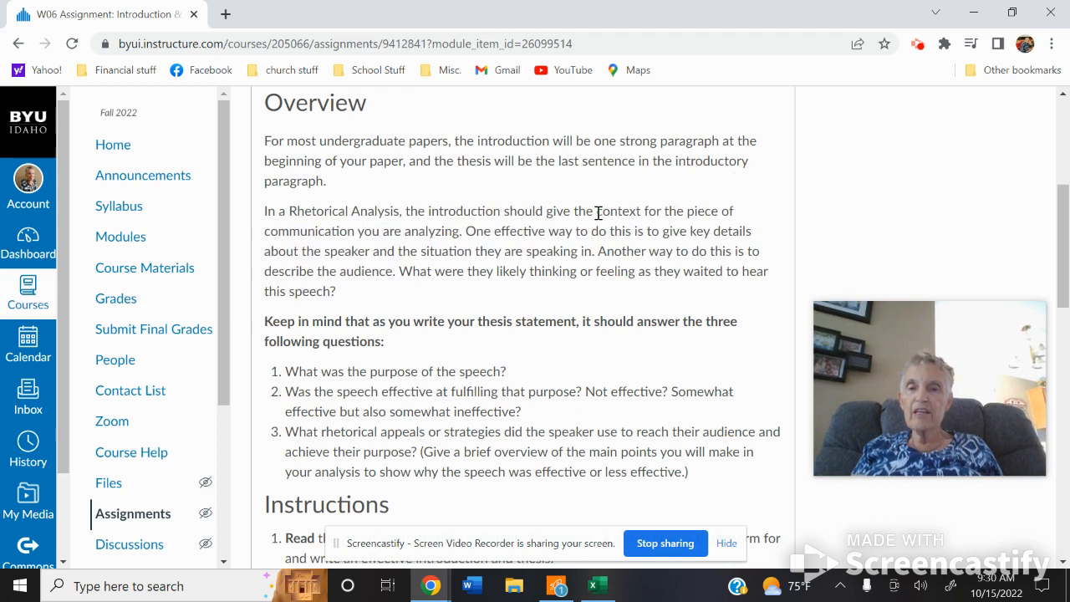
pyautogui.doubleClick(619, 210)
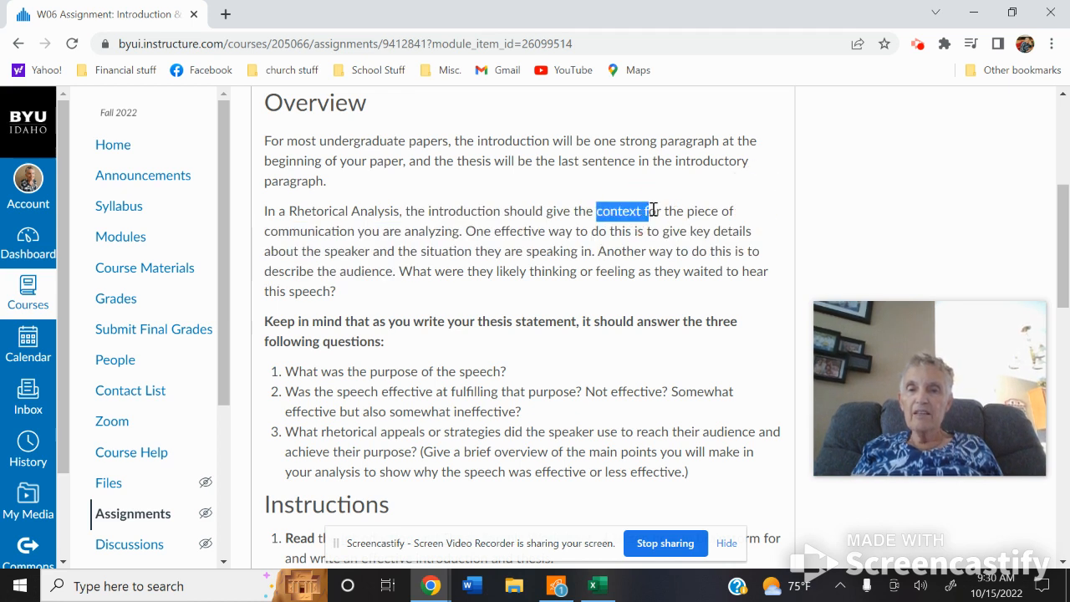
pyautogui.moveTo(651, 214)
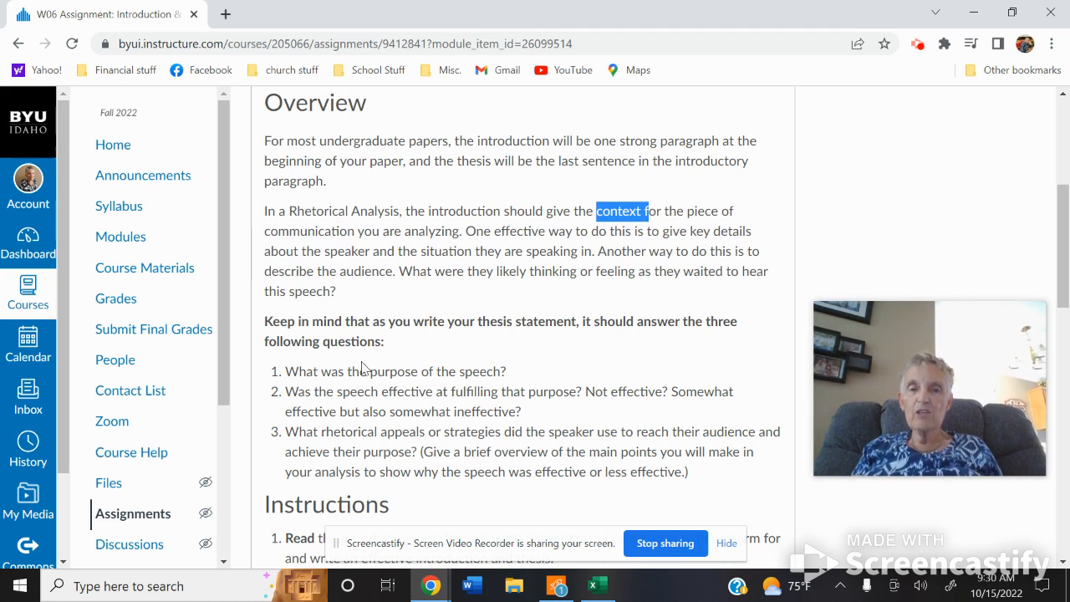
pyautogui.moveTo(478, 321)
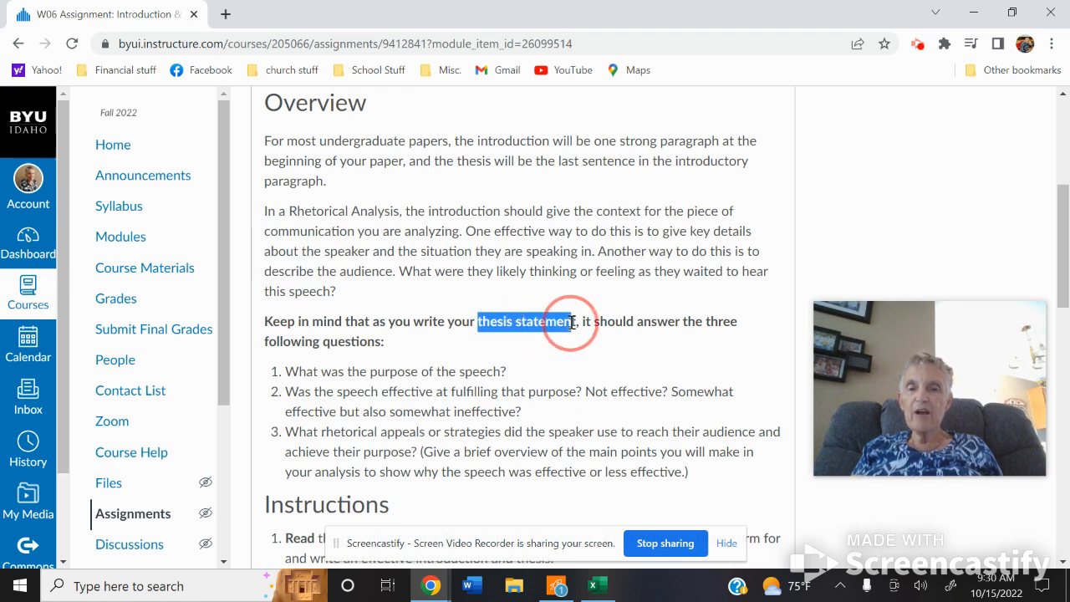
pyautogui.moveTo(465, 386)
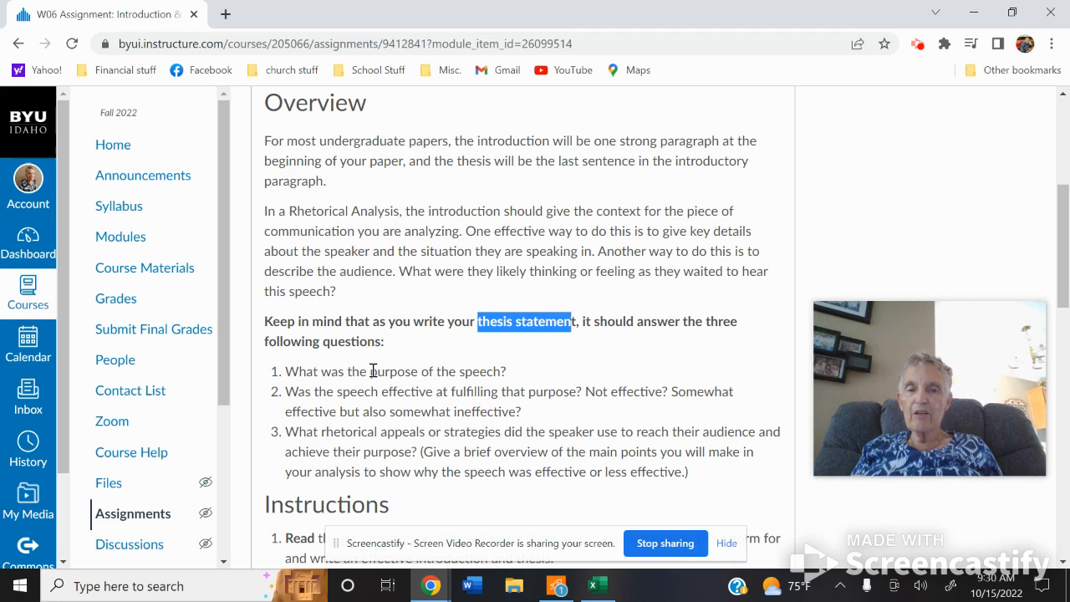
pyautogui.doubleClick(395, 372)
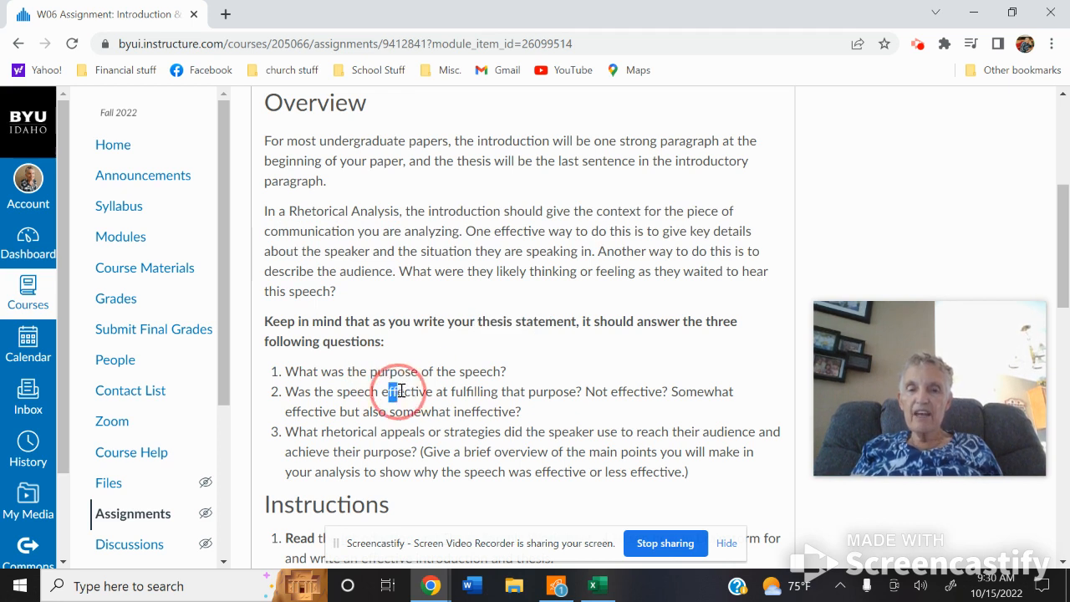
pyautogui.doubleClick(408, 391)
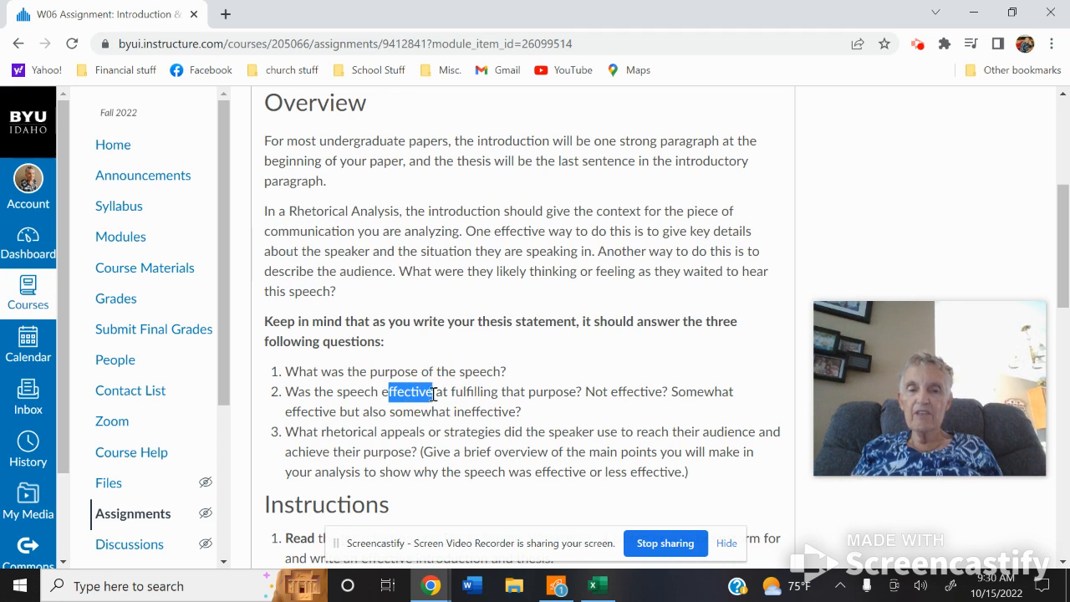
pyautogui.moveTo(322, 432)
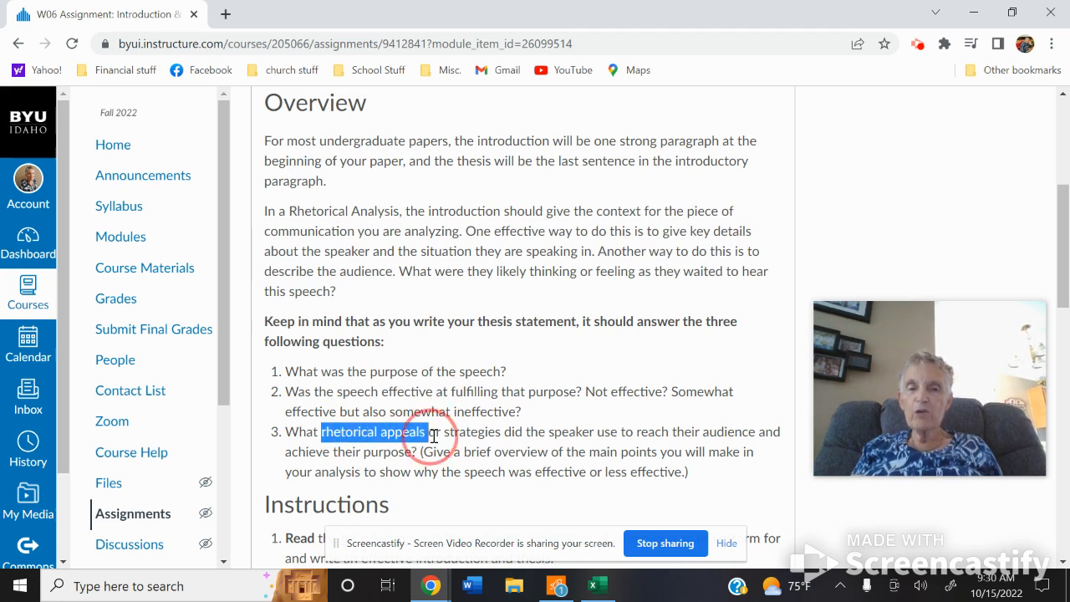
pyautogui.moveTo(426, 432); pyautogui.dragTo(498, 432)
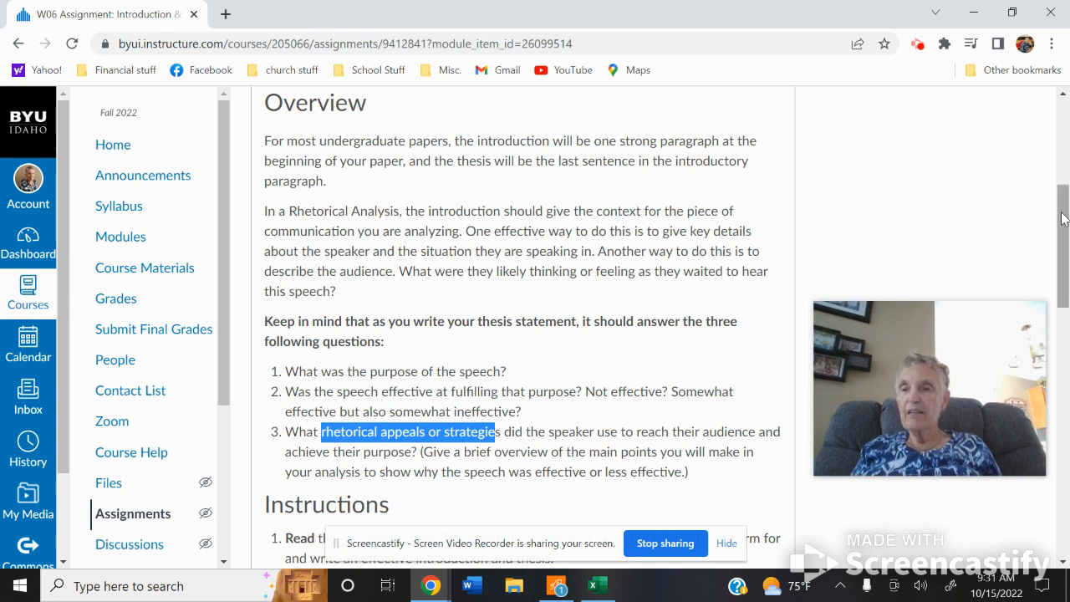
# Step: Review the assignment's 10-point rubric with its three criteria, ratings and points
pyautogui.scroll(-3)
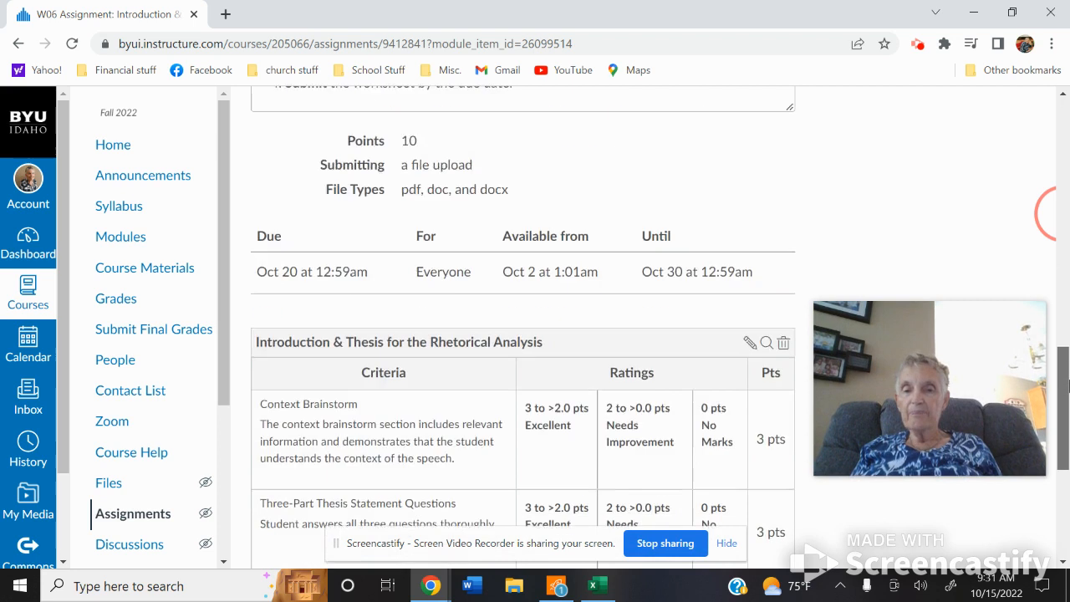
pyautogui.scroll(-3)
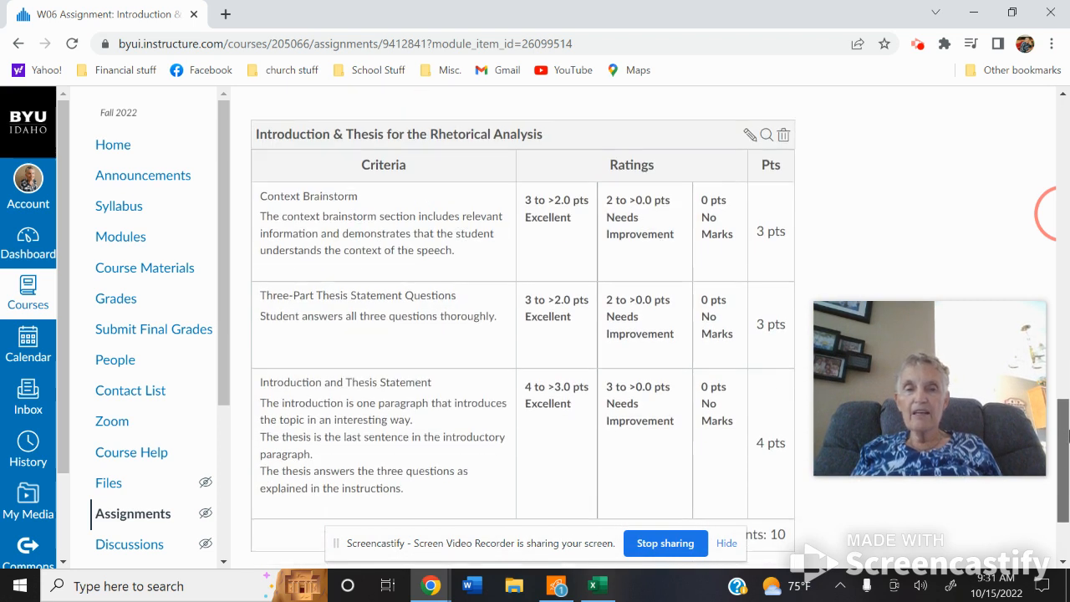
pyautogui.scroll(-3)
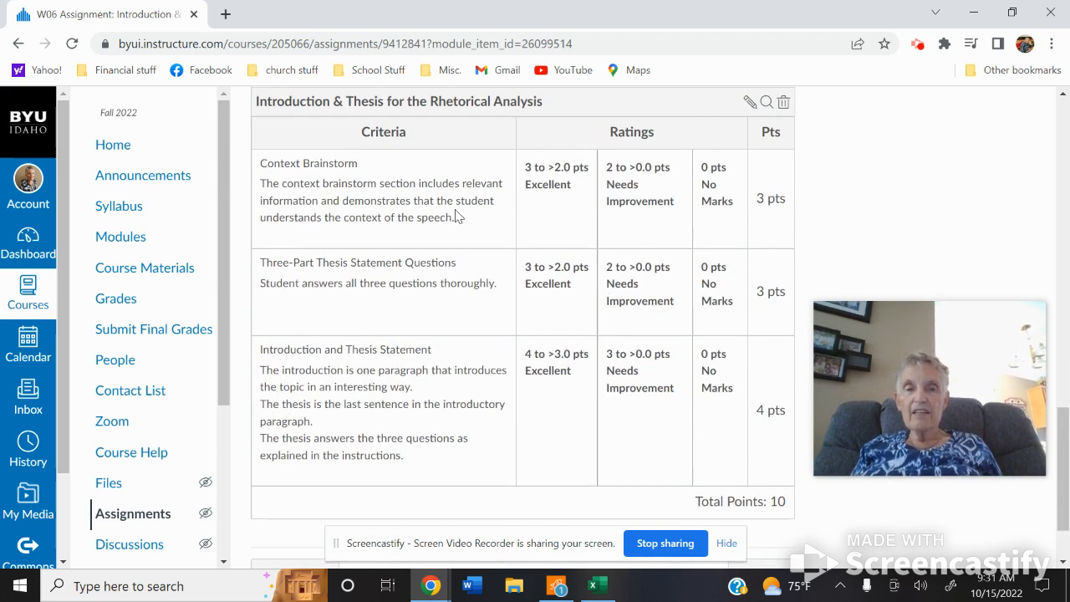
pyautogui.moveTo(442, 266)
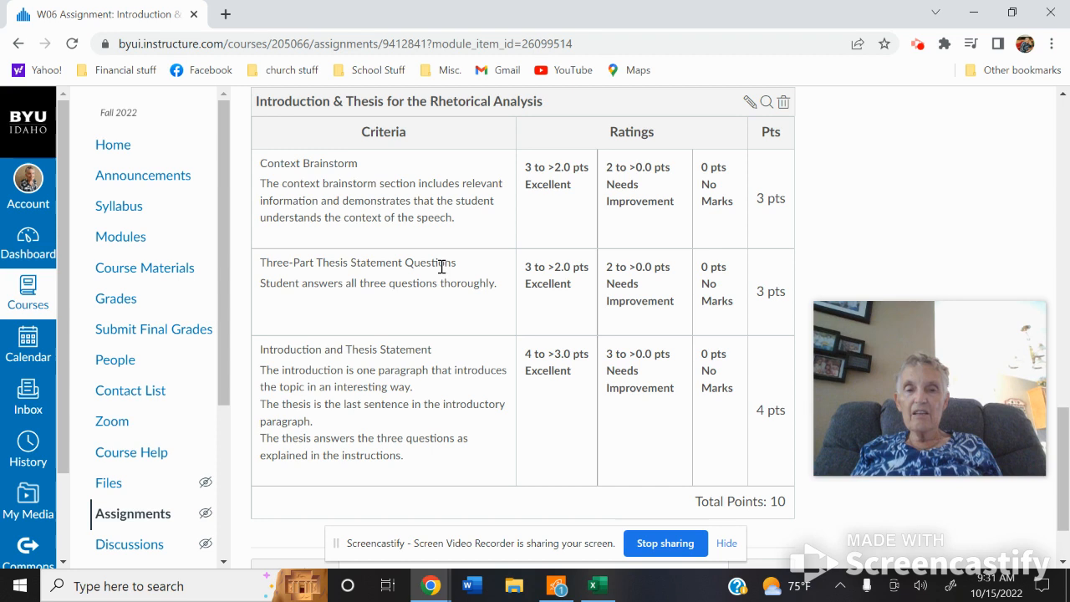
pyautogui.moveTo(455, 318)
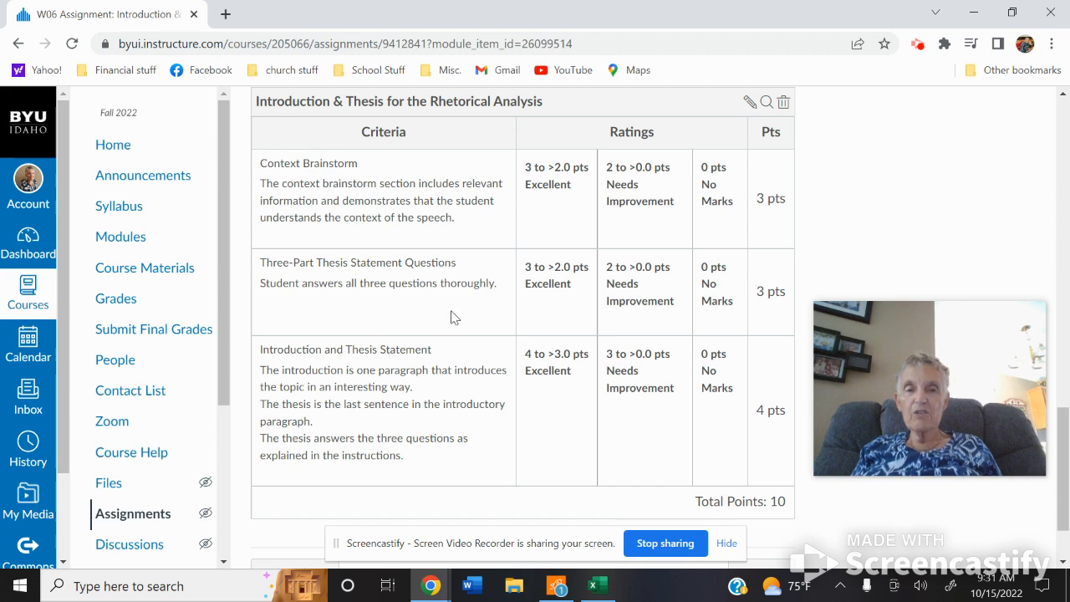
pyautogui.moveTo(471, 405)
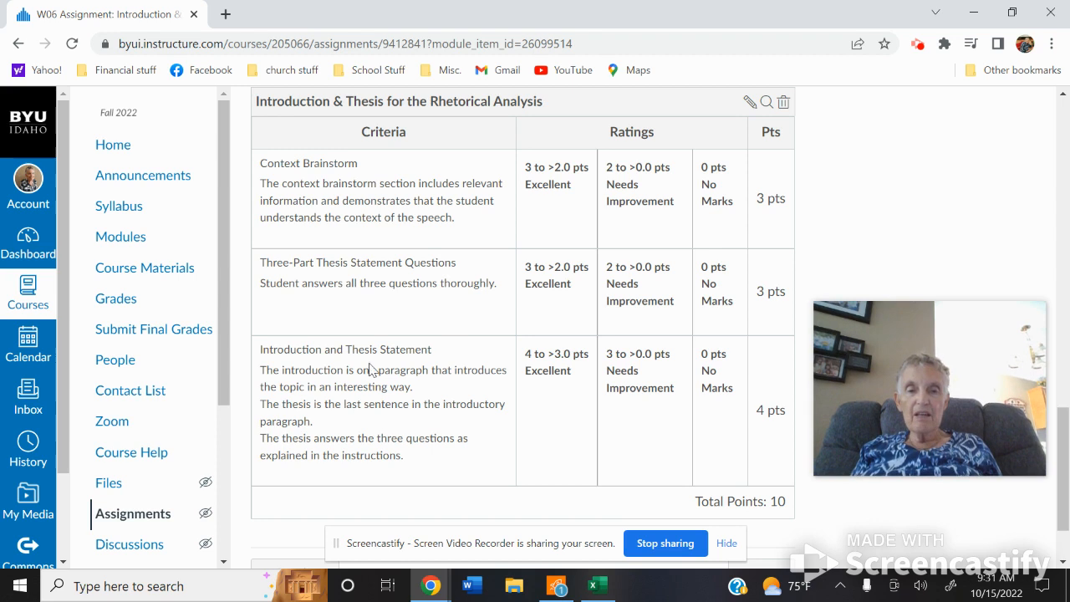
pyautogui.moveTo(351, 392)
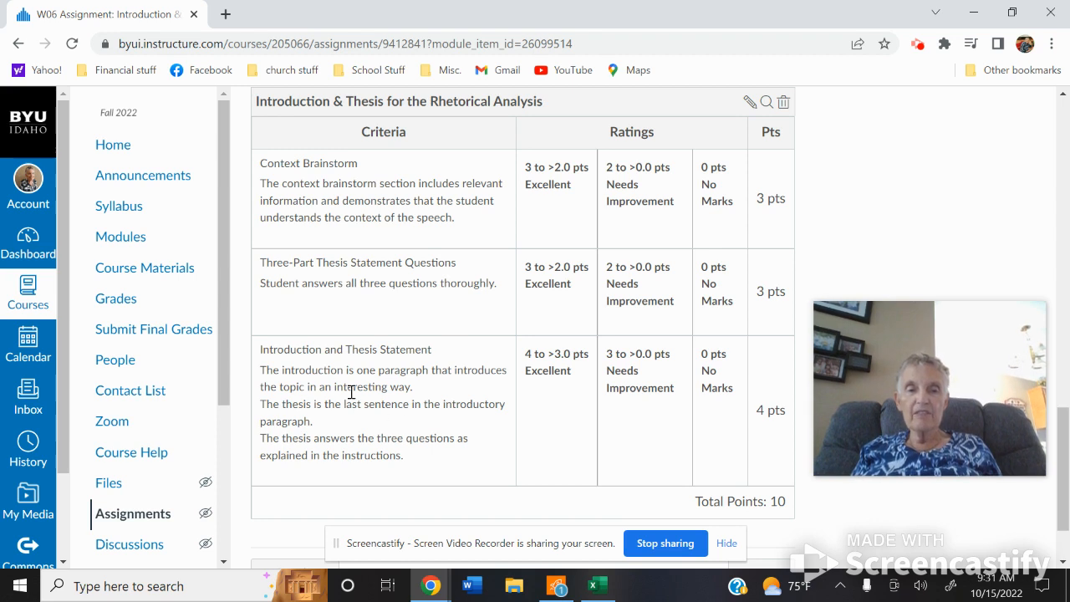
pyautogui.moveTo(997, 267)
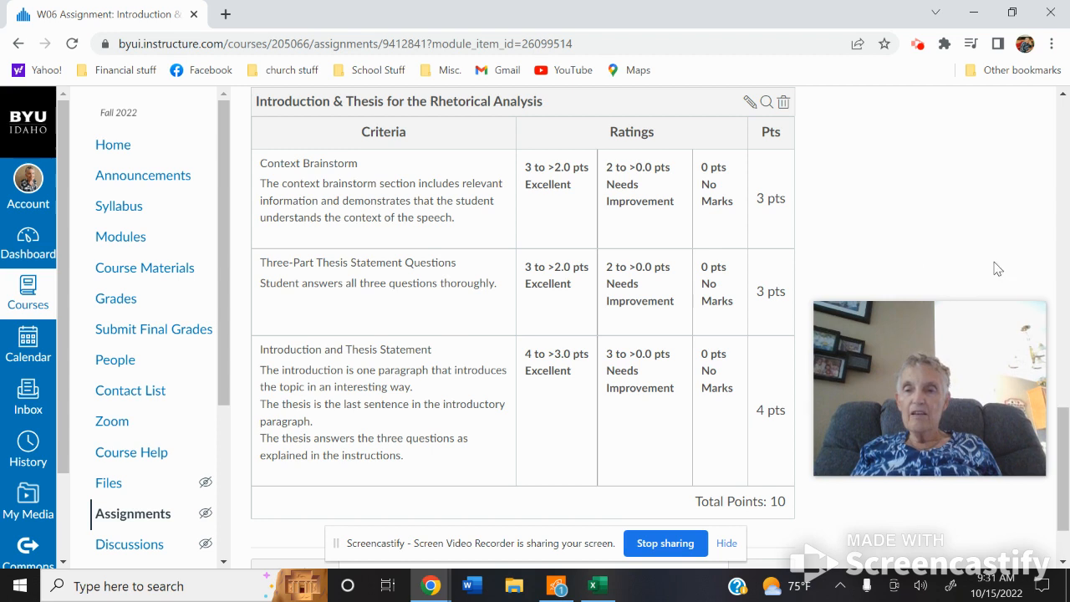
pyautogui.scroll(3)
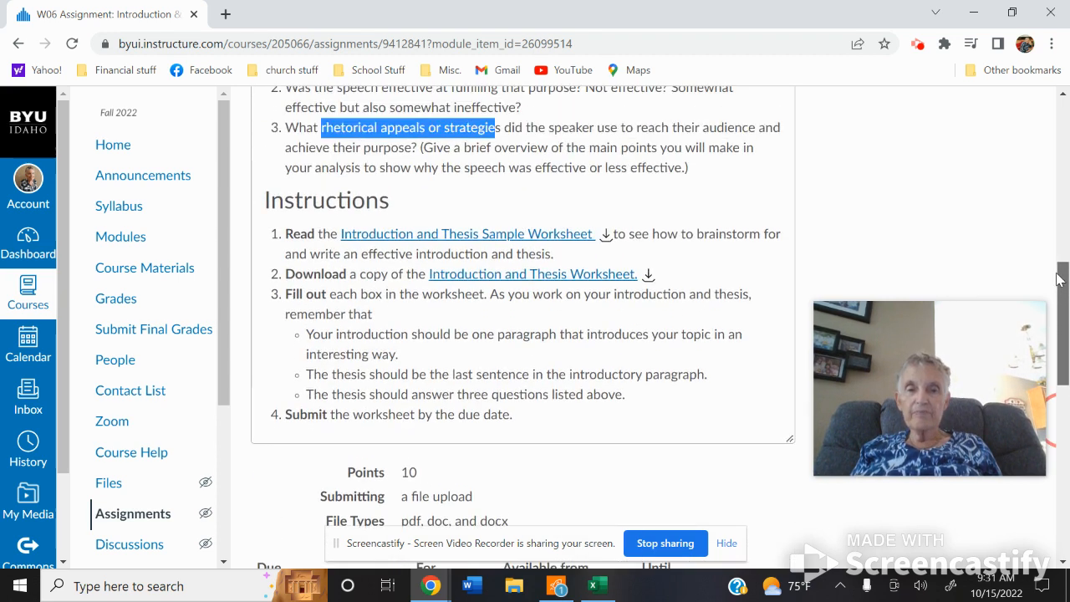
# Step: Open the Introduction and Thesis Sample Worksheet linked in the Instructions
pyautogui.scroll(-3)
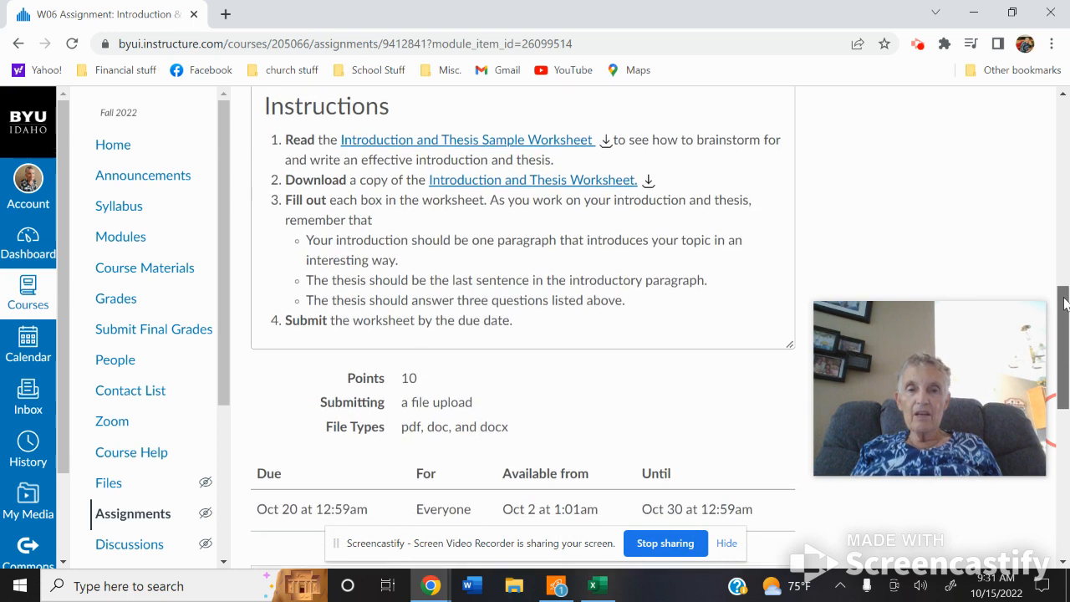
pyautogui.scroll(-3)
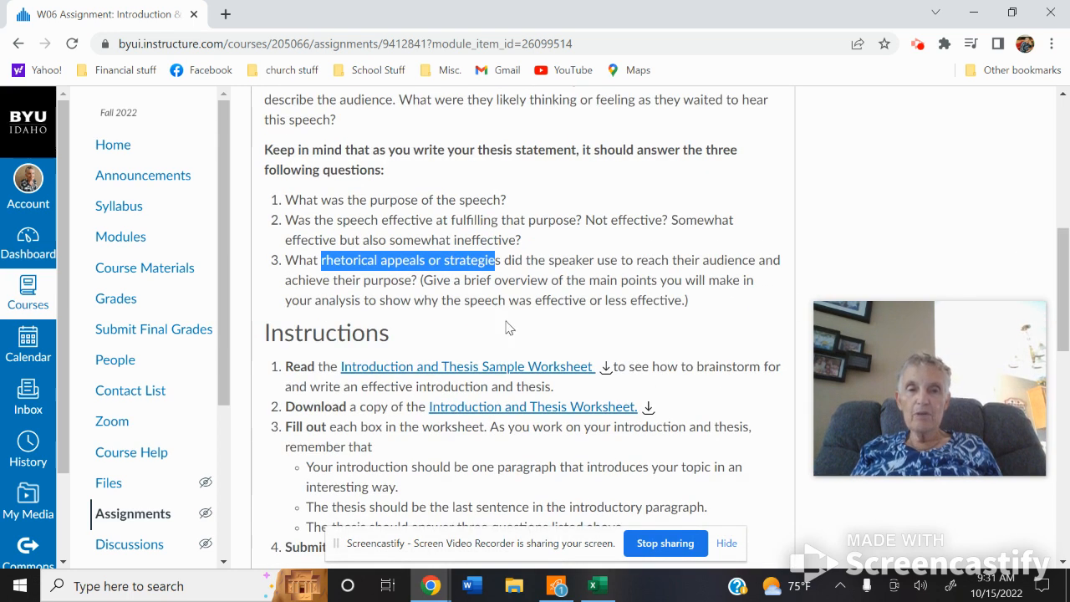
pyautogui.moveTo(400, 224)
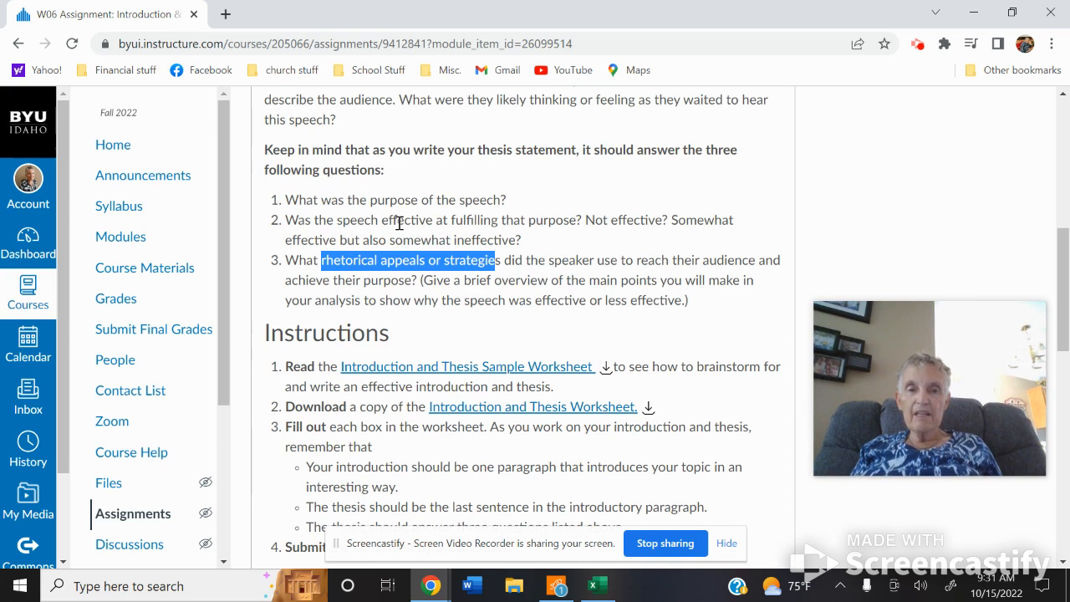
pyautogui.moveTo(398, 264)
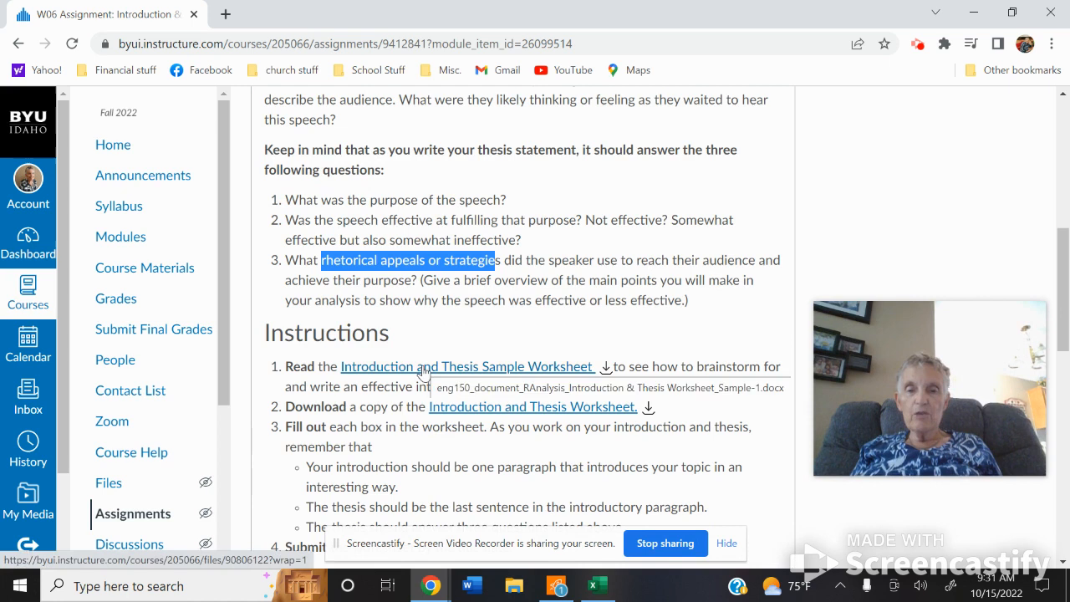
pyautogui.click(467, 366)
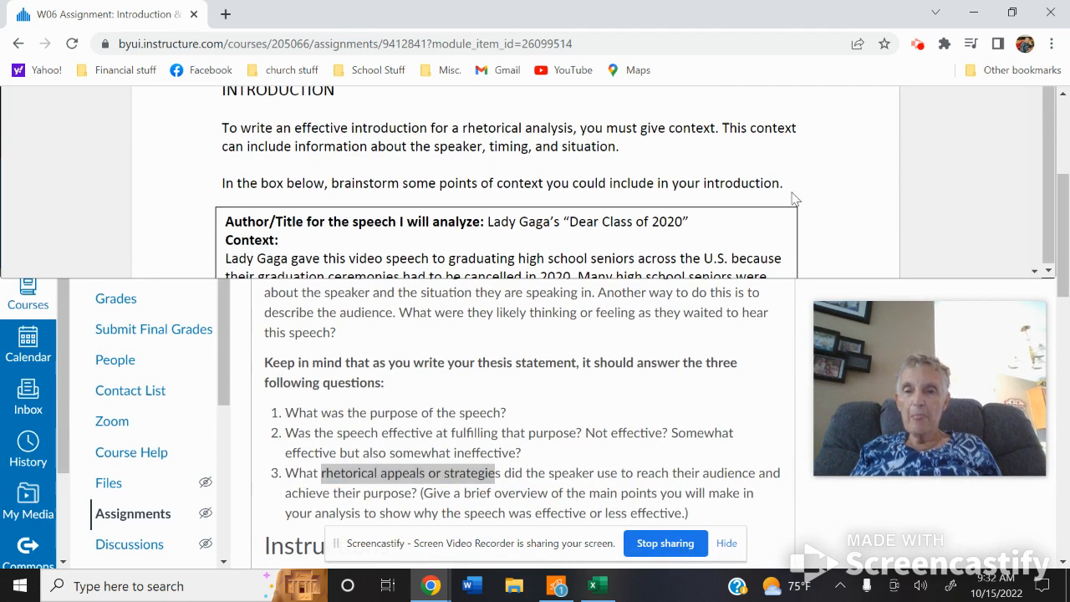
# Step: Highlight the Lady Gaga speech's context paragraph in the embedded worksheet
pyautogui.moveTo(760, 182); pyautogui.dragTo(690, 221)
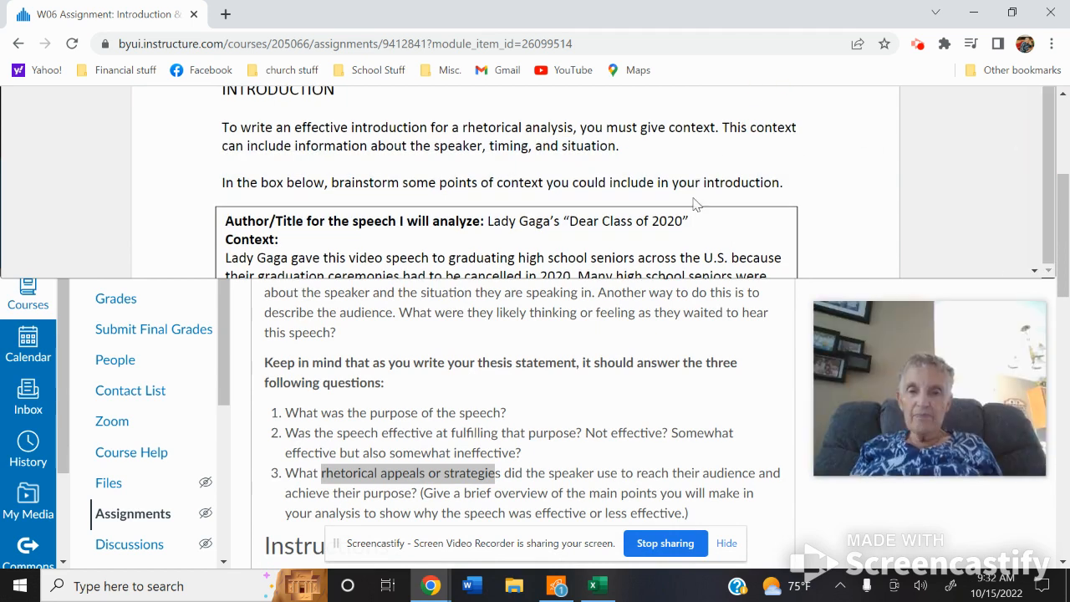
pyautogui.click(862, 202)
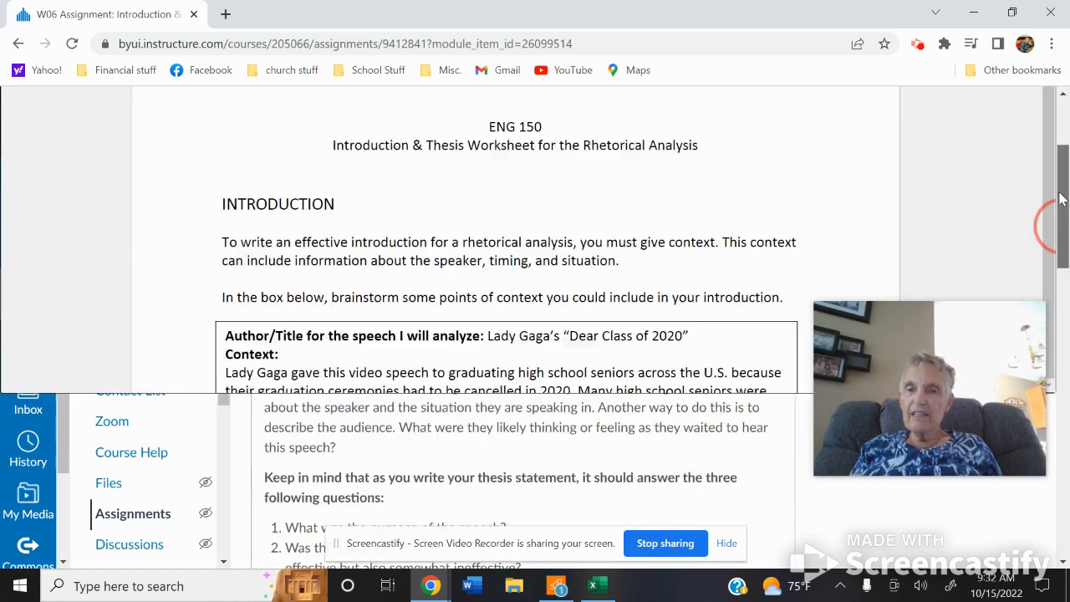
pyautogui.scroll(-3)
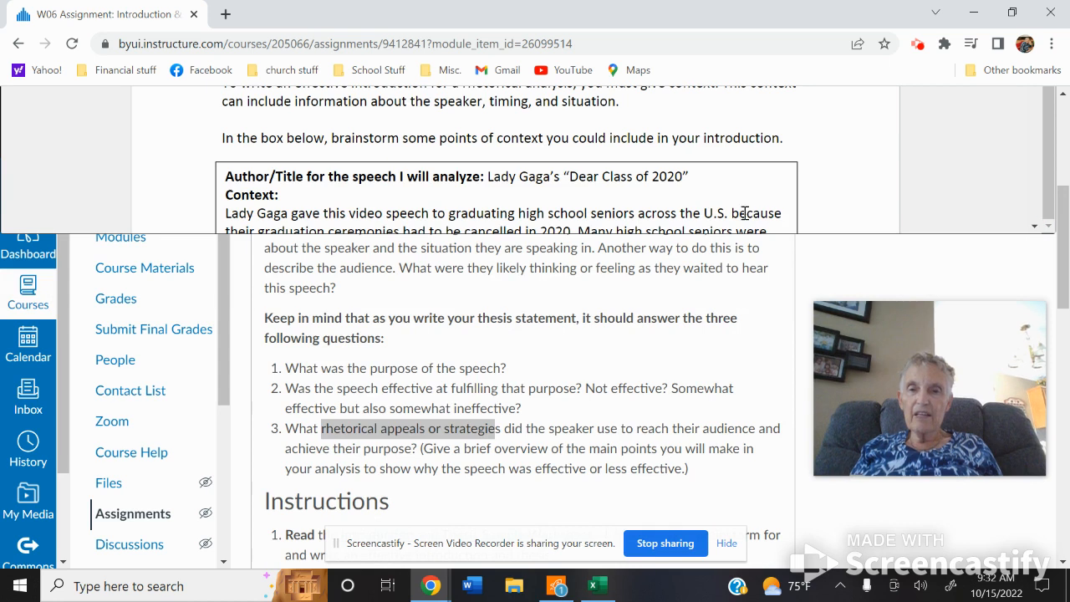
pyautogui.moveTo(741, 244)
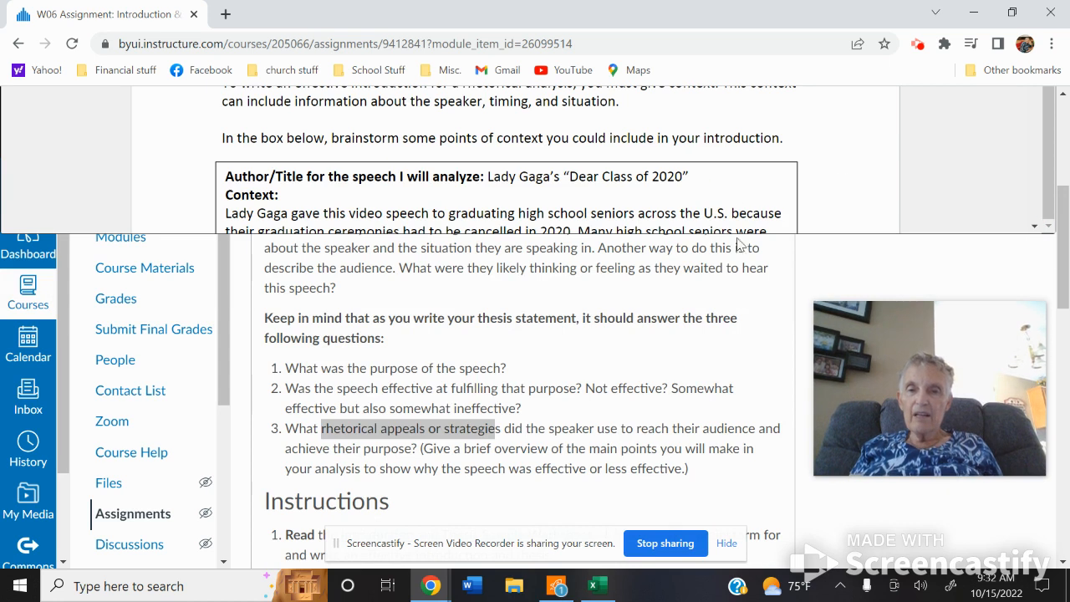
pyautogui.moveTo(517, 248)
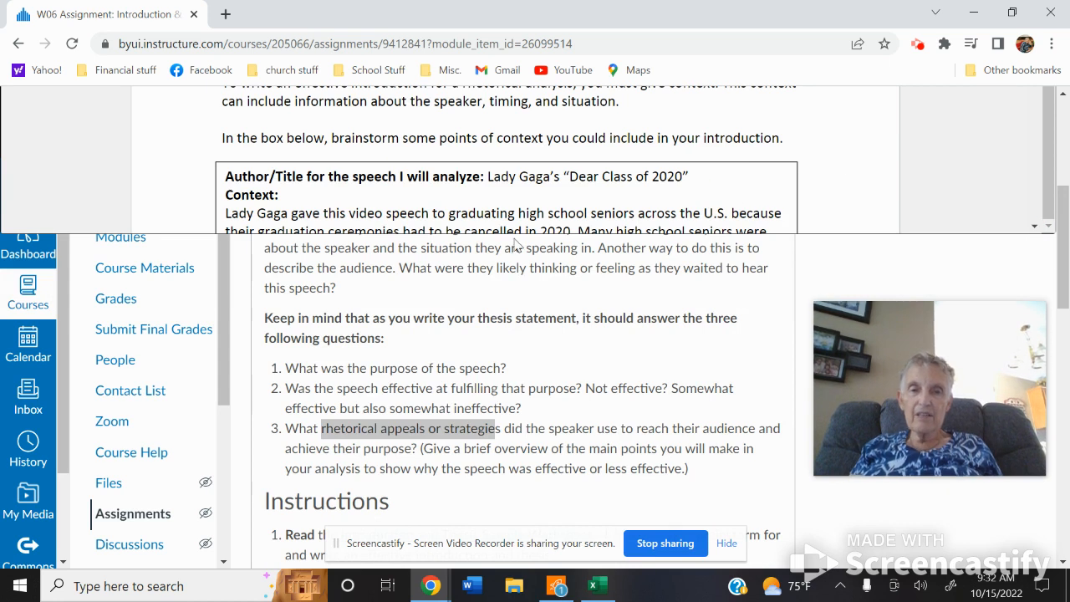
pyautogui.doubleClick(251, 215)
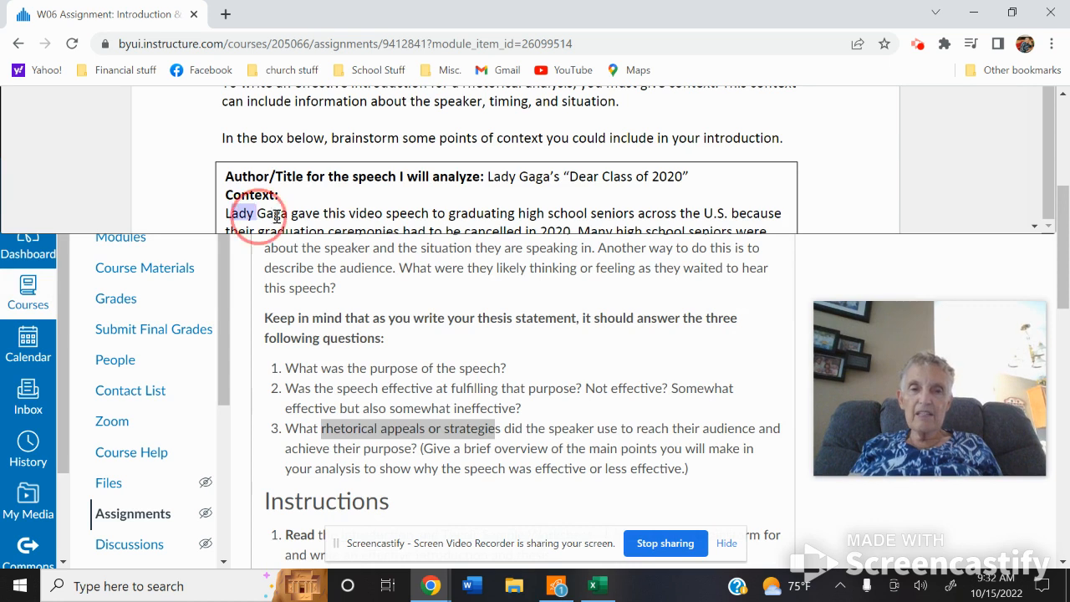
pyautogui.scroll(-3)
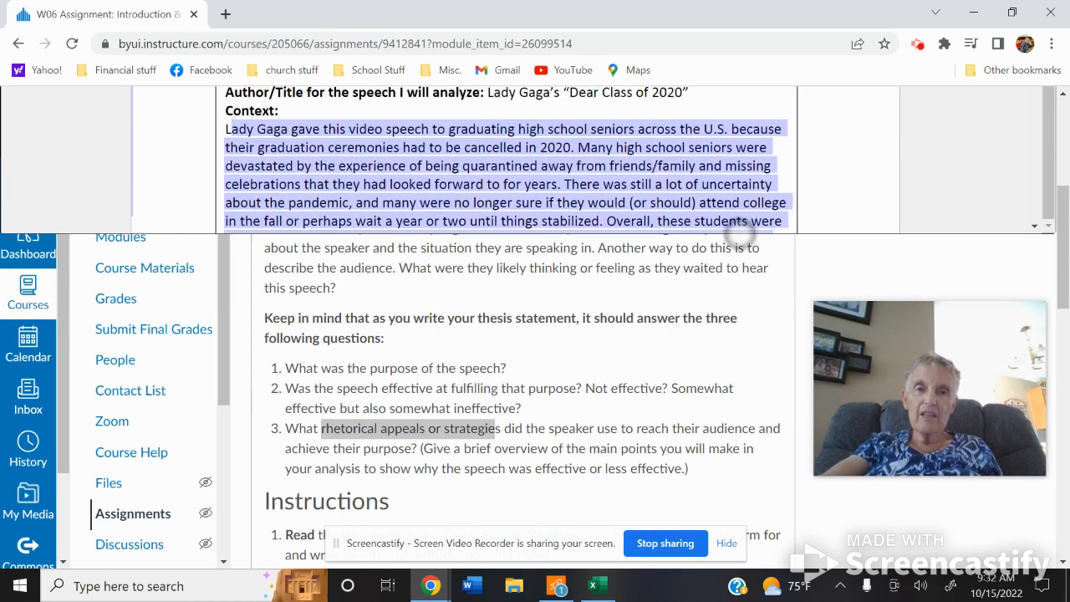
# Step: Highlight the cancelled graduation ceremonies phrase, then return to the course Modules list
pyautogui.scroll(-3)
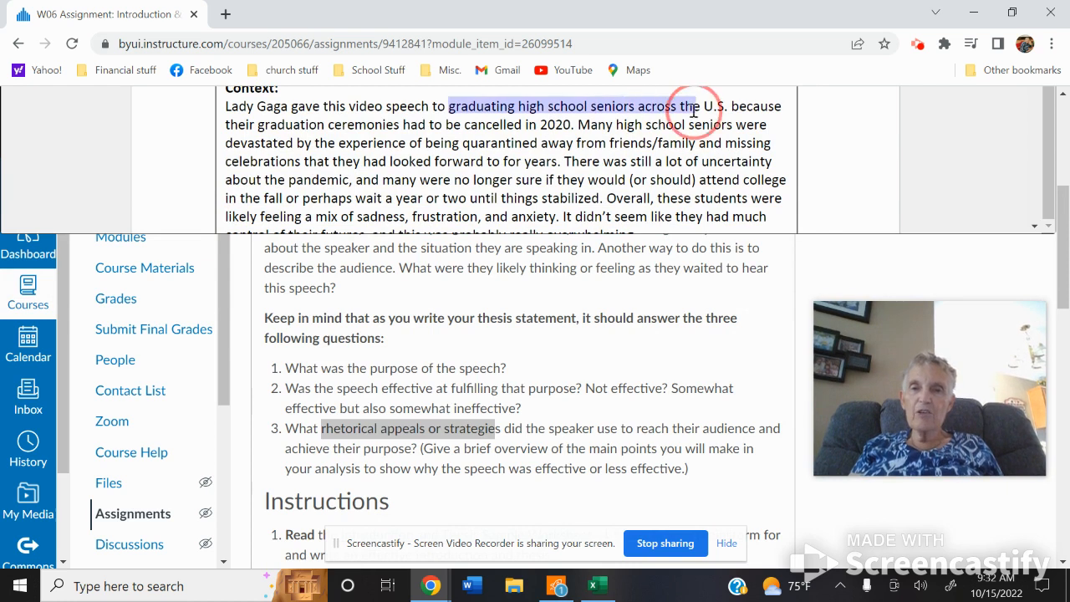
pyautogui.moveTo(694, 108); pyautogui.dragTo(577, 124)
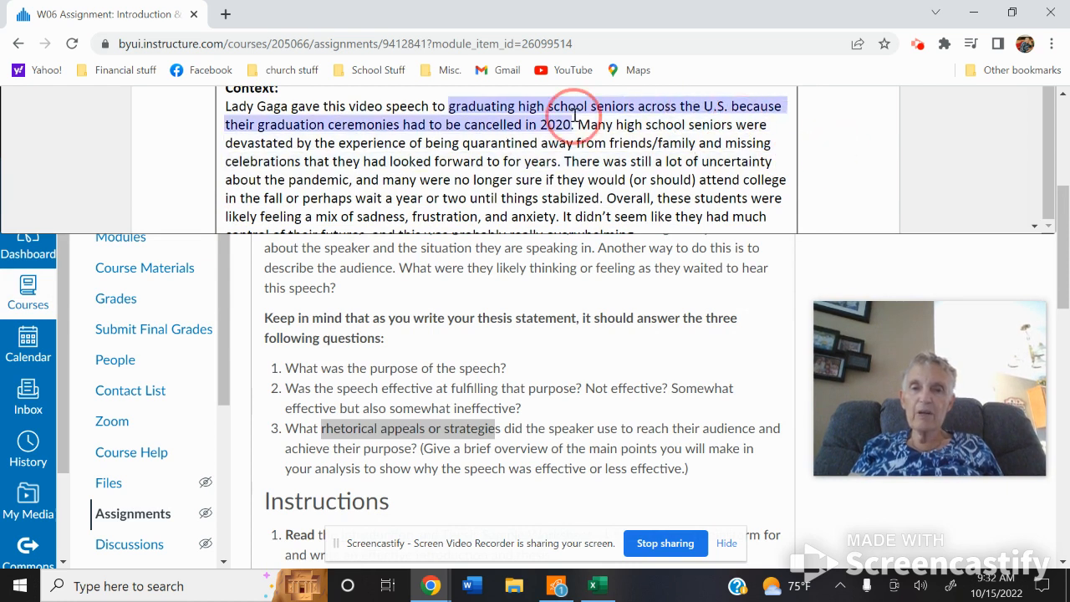
pyautogui.scroll(-3)
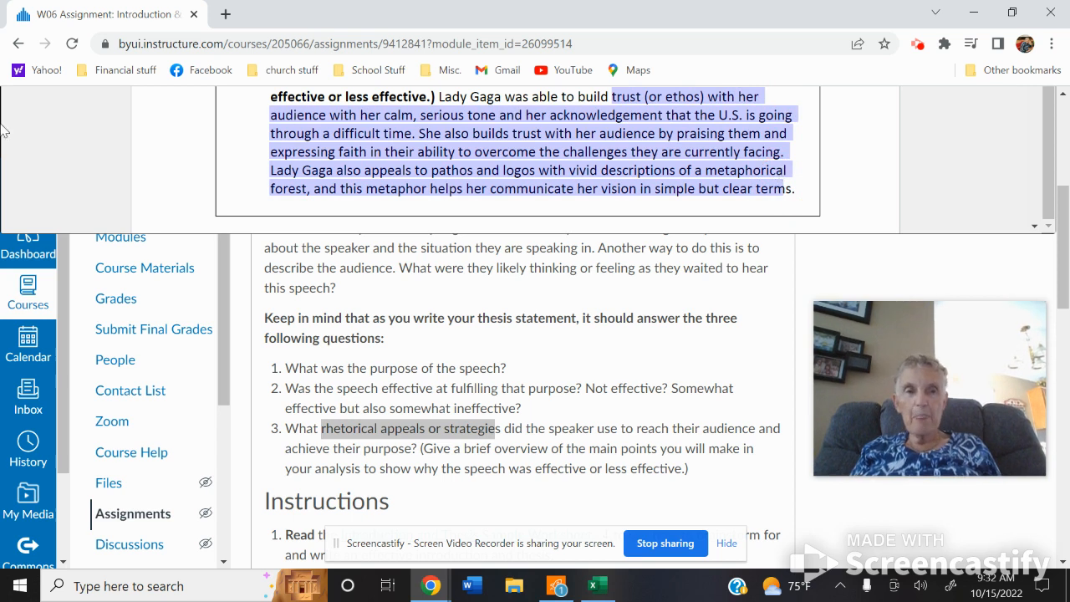
pyautogui.click(20, 44)
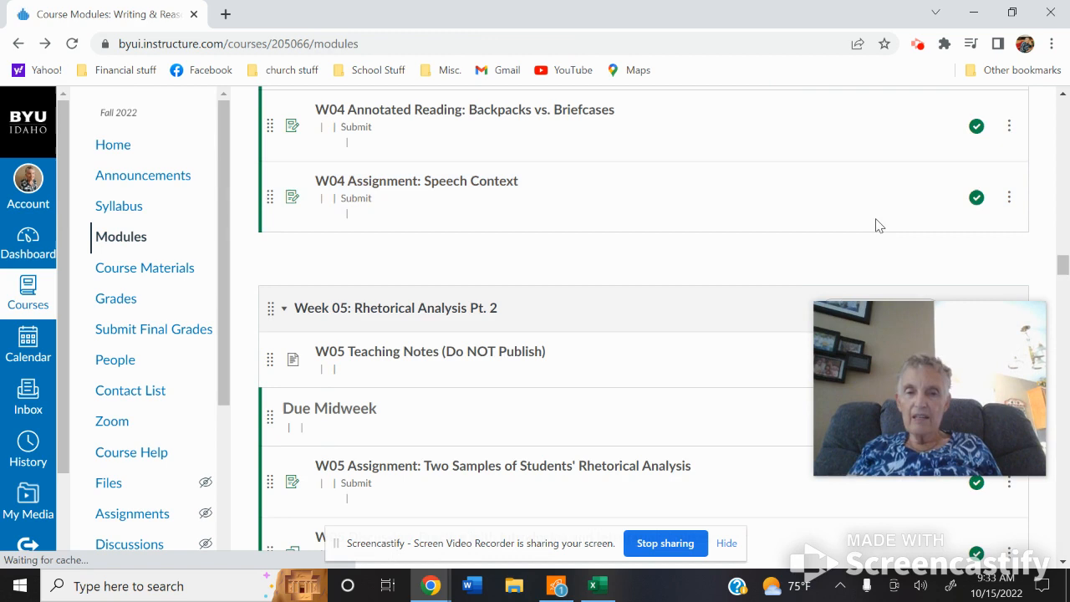
# Step: Open the W06 Discussion on interpreting sources and scroll through its instructions
pyautogui.scroll(-3)
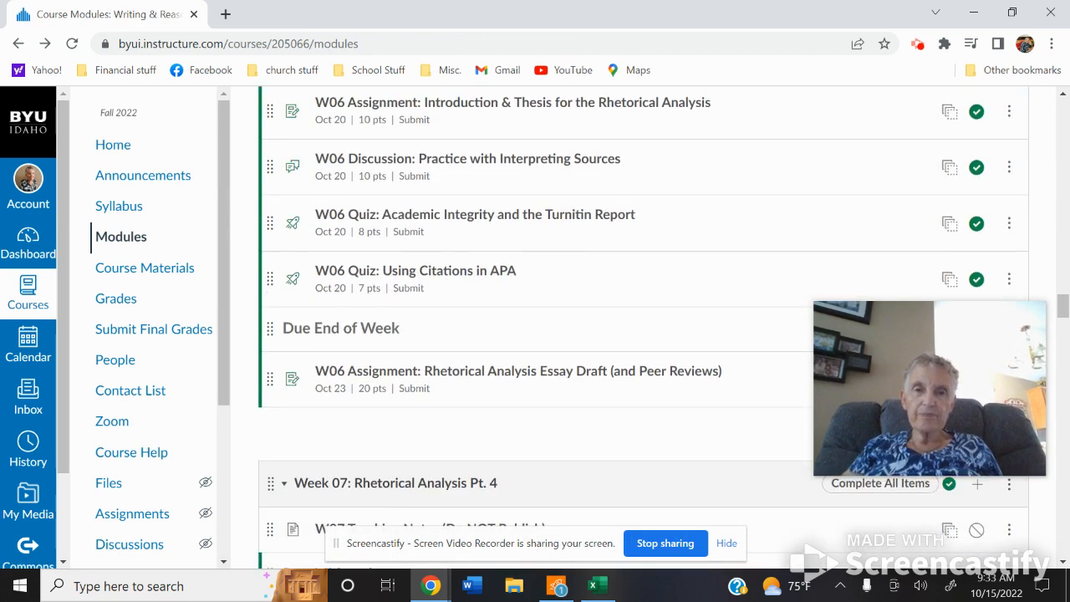
pyautogui.click(475, 161)
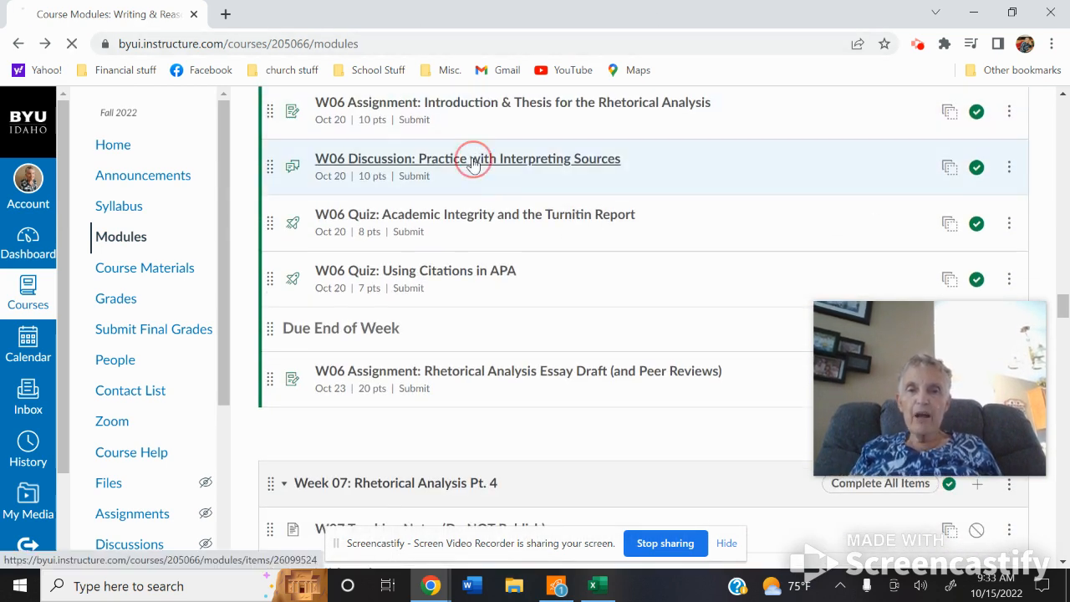
pyautogui.click(468, 157)
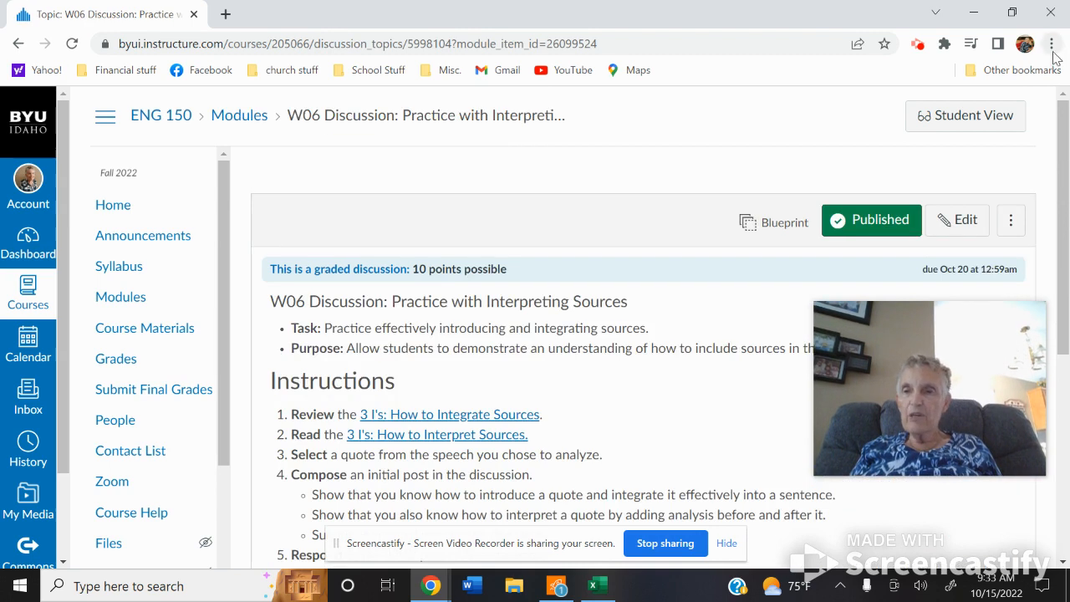
pyautogui.scroll(-3)
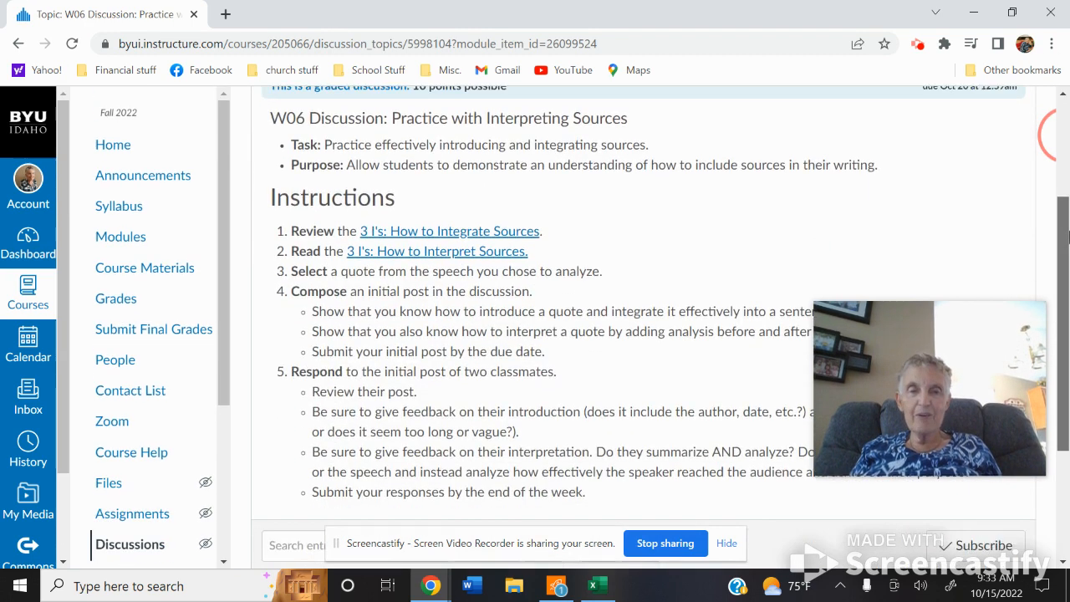
pyautogui.scroll(-3)
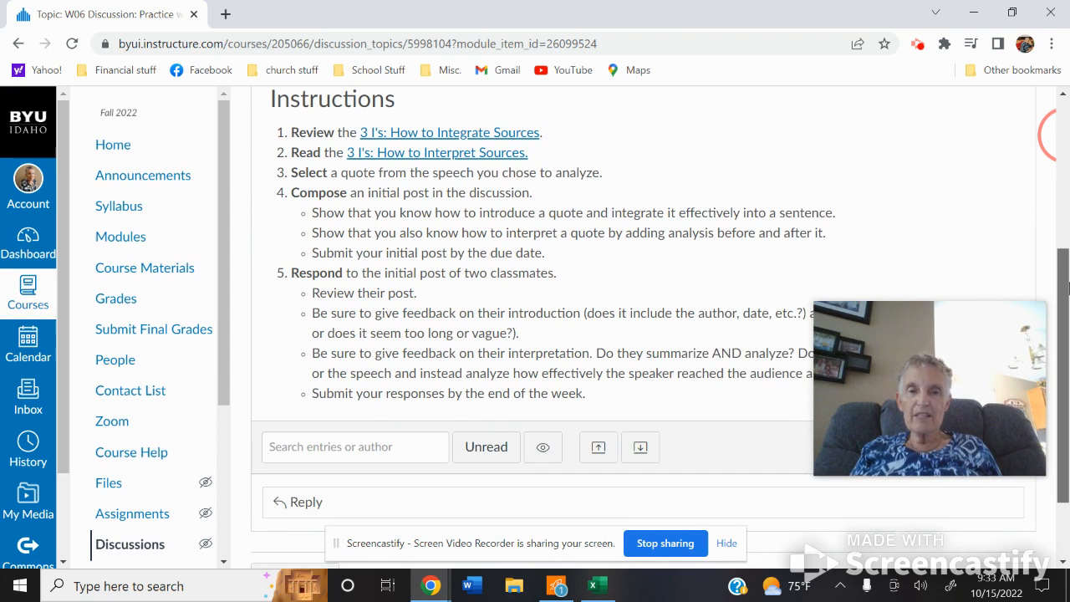
# Step: Highlight step 5 about responding to classmates, then move to the Academic Integrity quiz
pyautogui.scroll(-3)
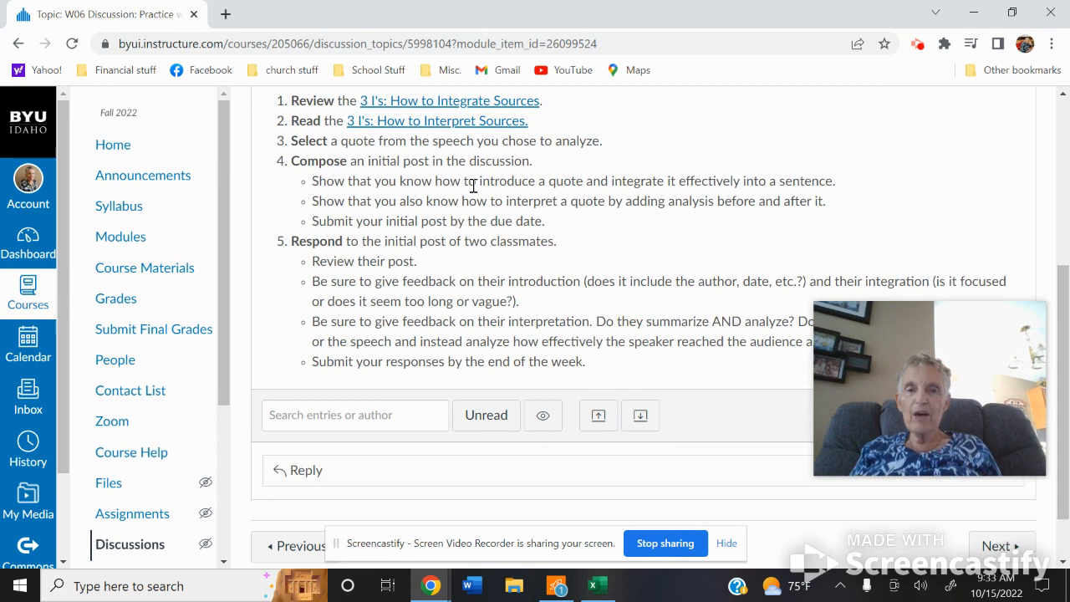
pyautogui.moveTo(481, 181); pyautogui.dragTo(561, 181)
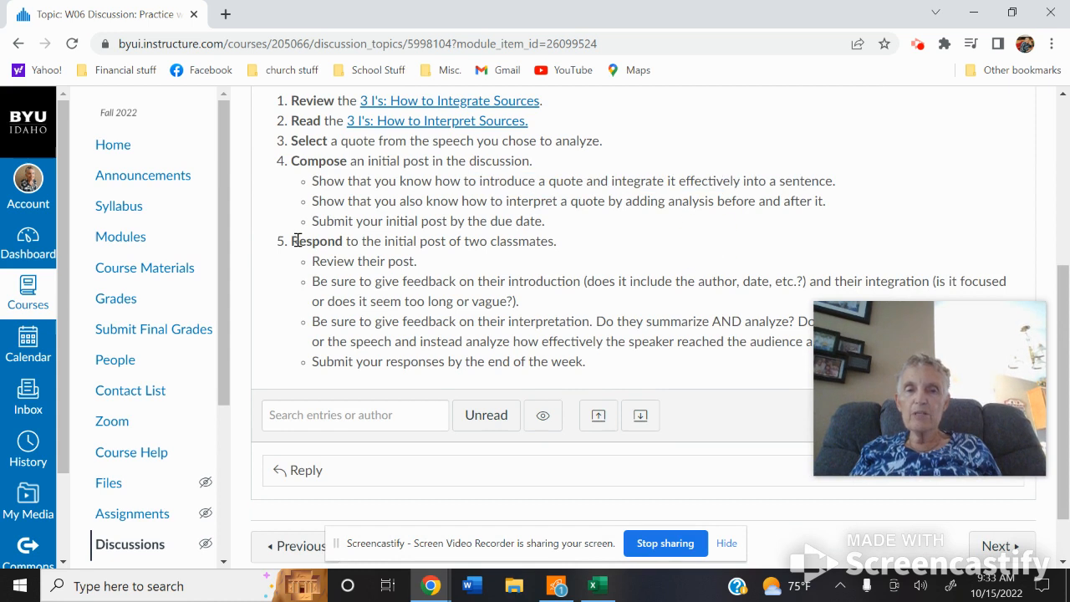
pyautogui.moveTo(295, 241); pyautogui.dragTo(555, 240)
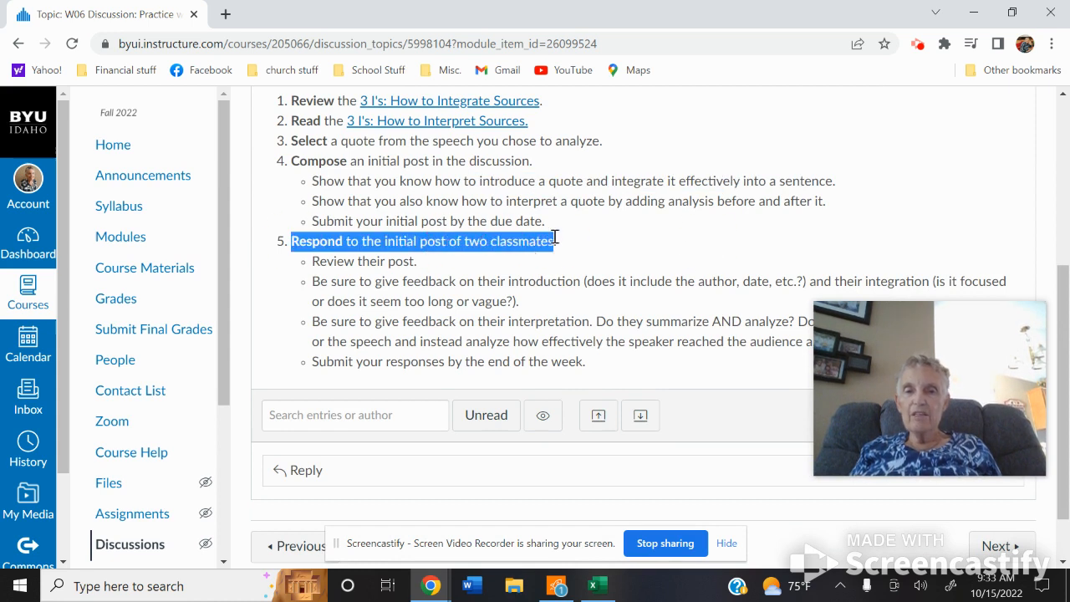
pyautogui.moveTo(679, 244)
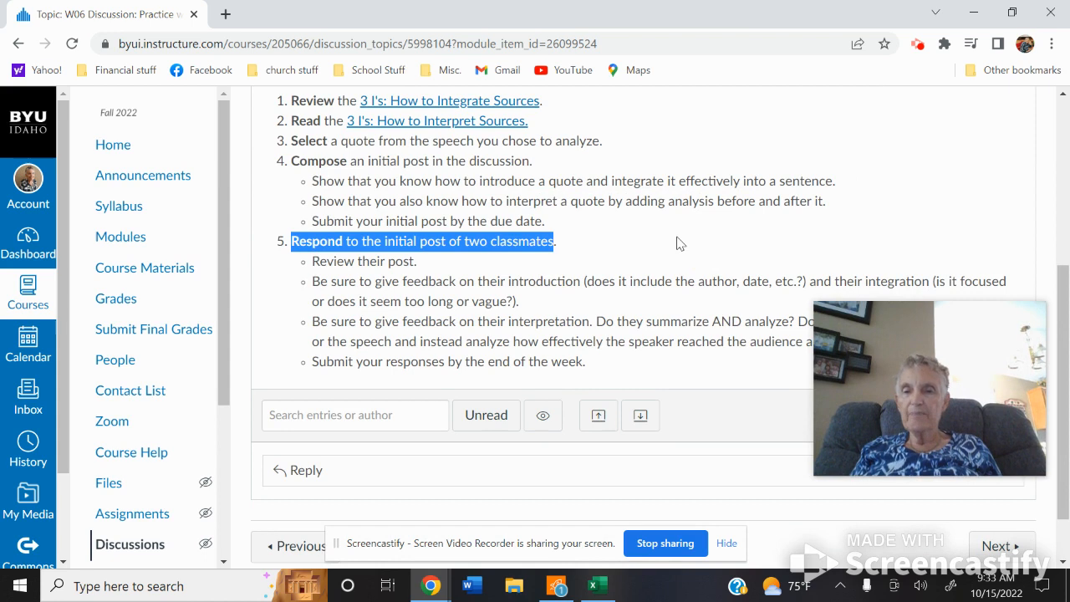
pyautogui.scroll(-3)
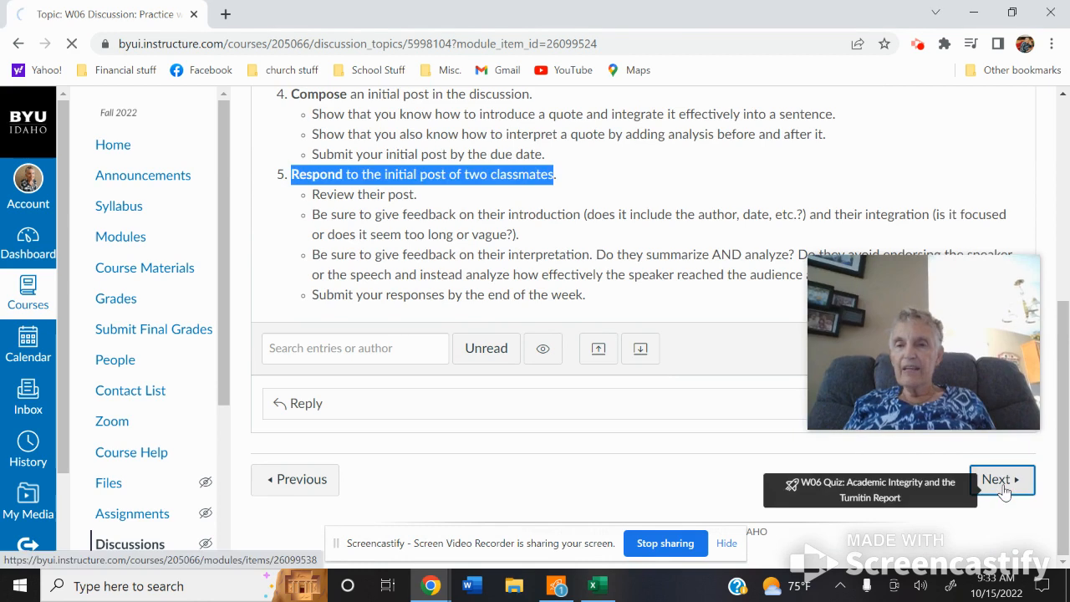
pyautogui.click(1002, 478)
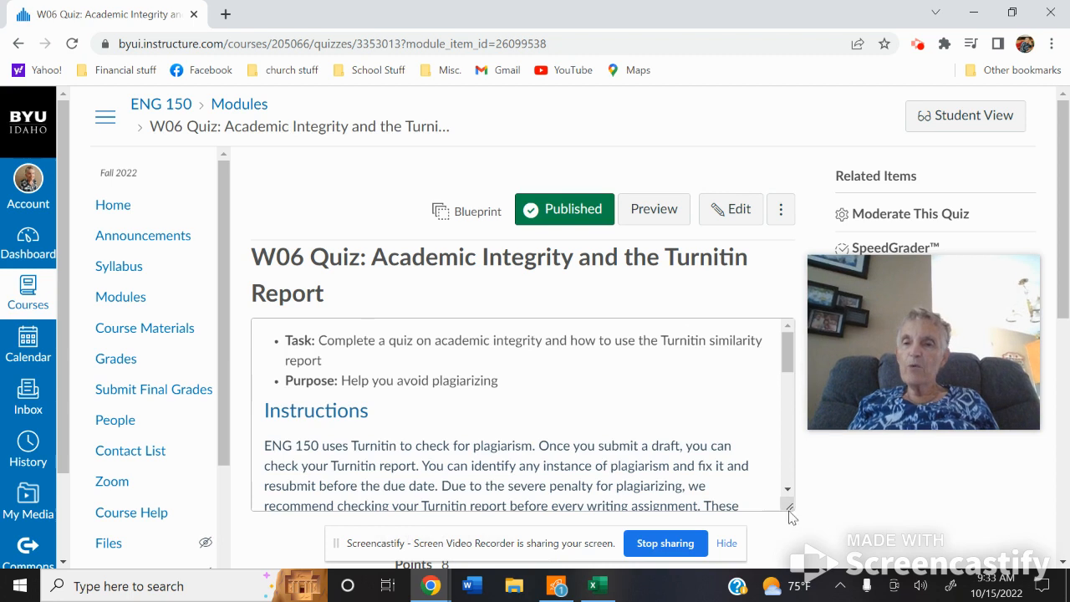
# Step: Review the Academic Integrity and Turnitin quiz settings and dates, then move to the APA quiz
pyautogui.scroll(-3)
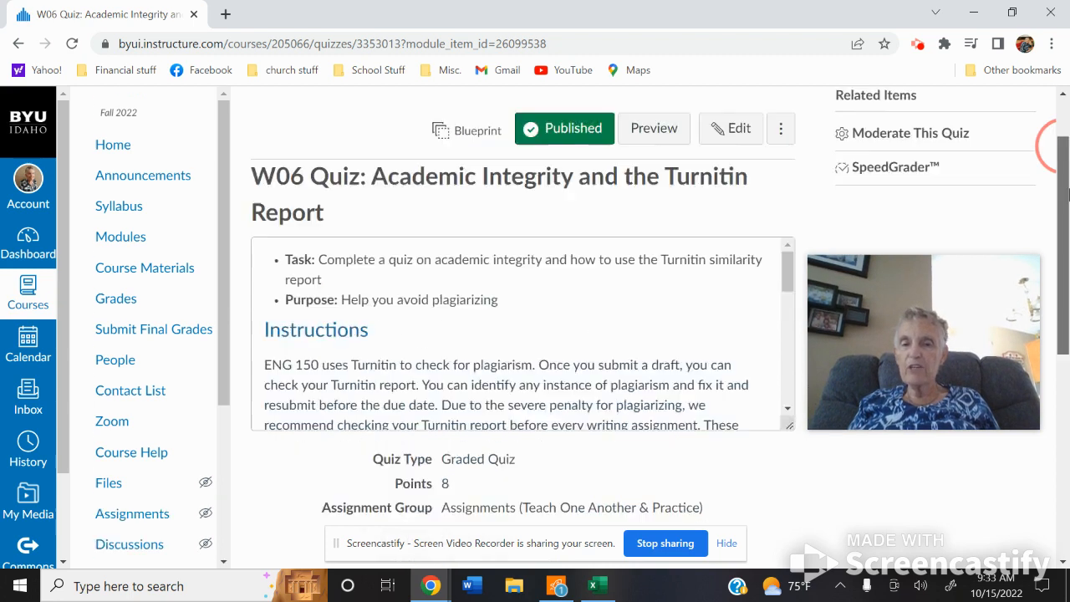
pyautogui.scroll(-3)
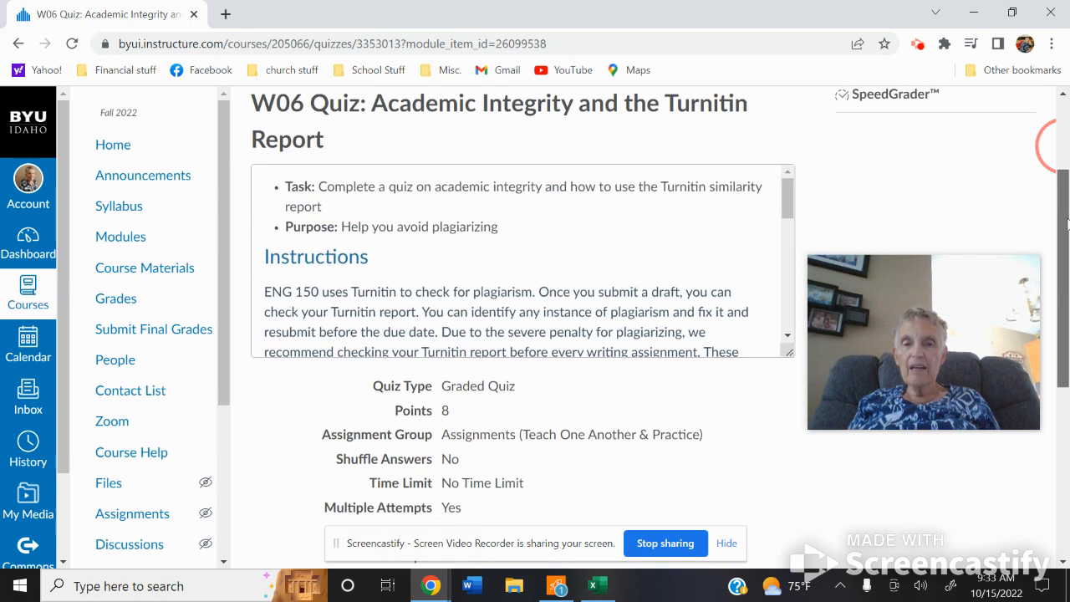
pyautogui.scroll(-3)
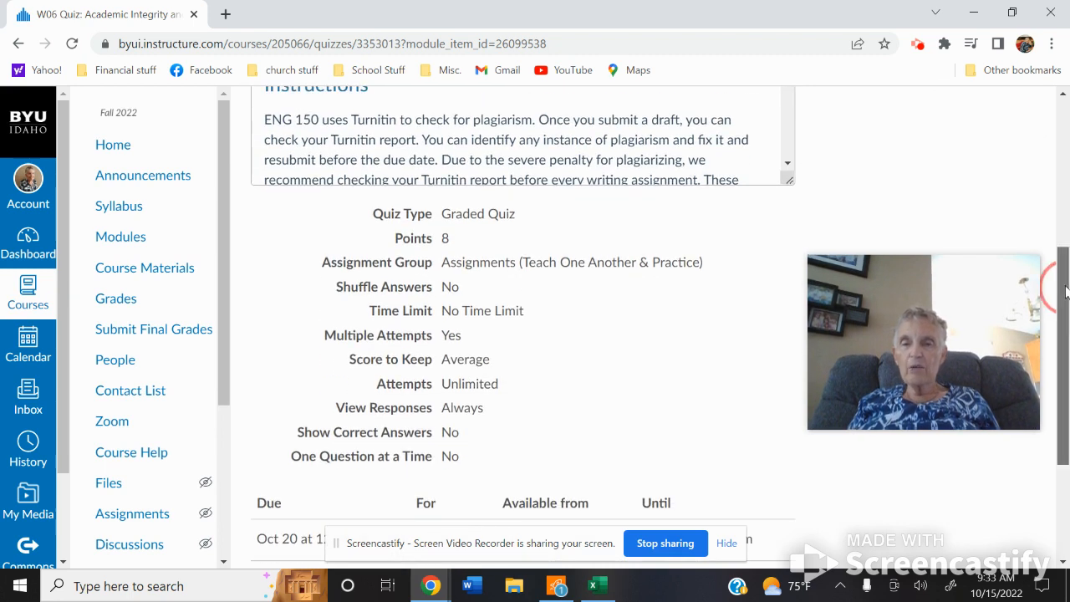
pyautogui.scroll(-3)
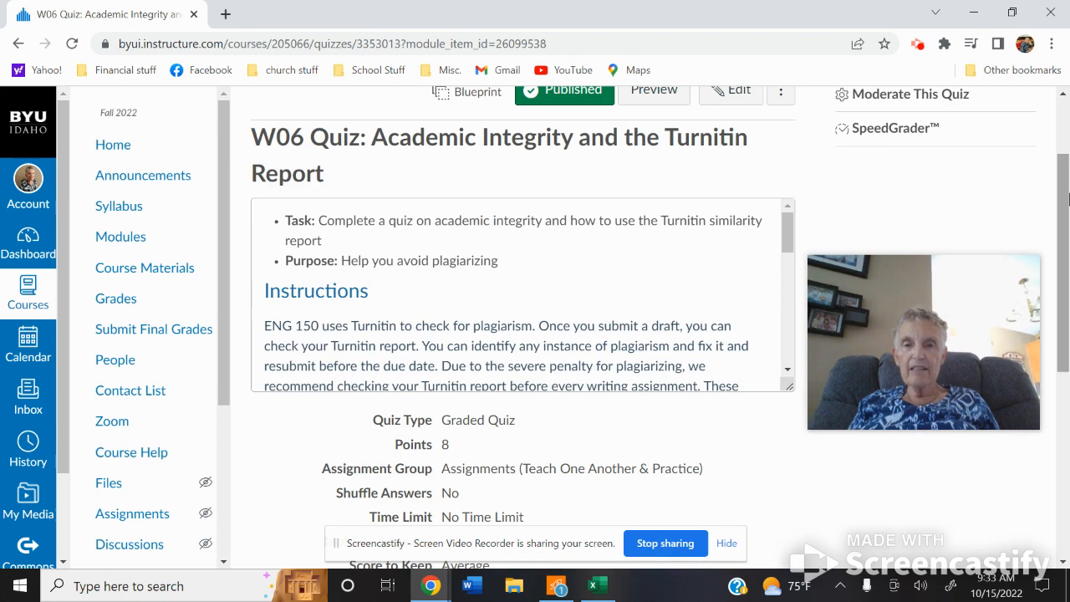
pyautogui.scroll(-3)
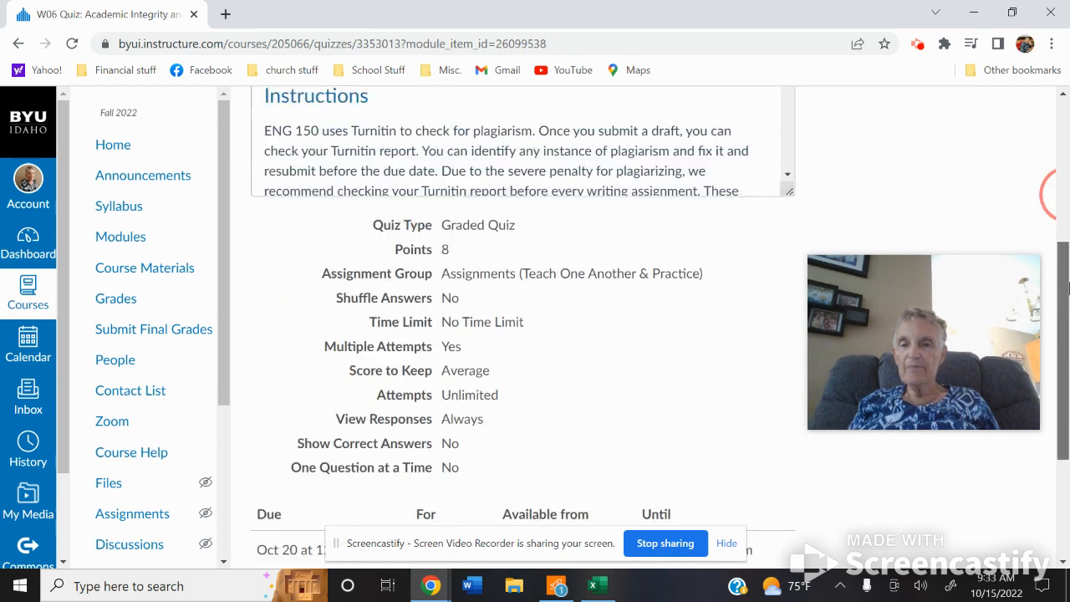
pyautogui.scroll(-3)
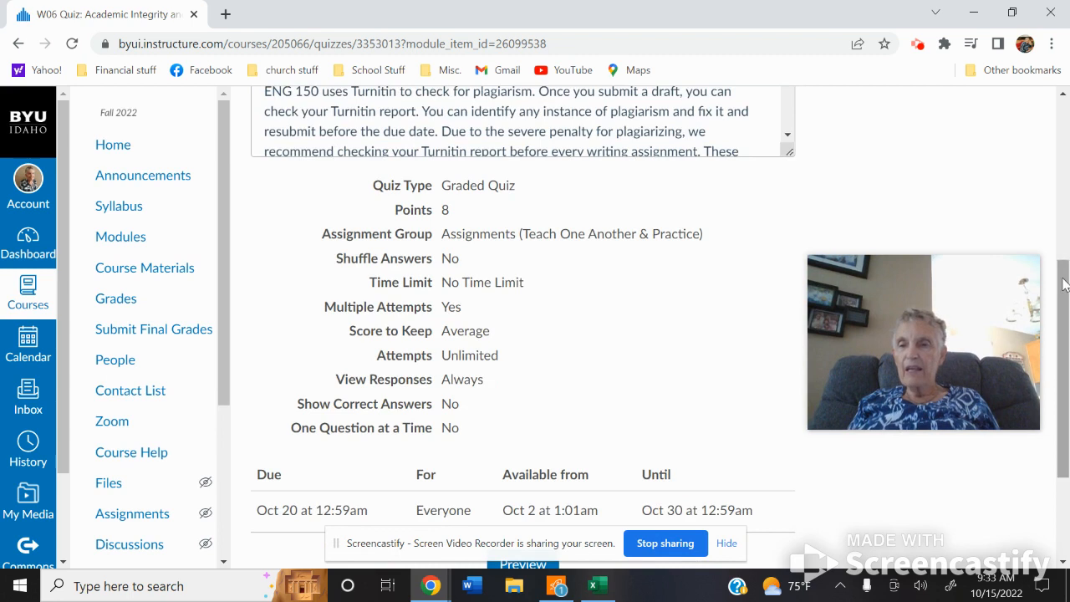
pyautogui.scroll(-3)
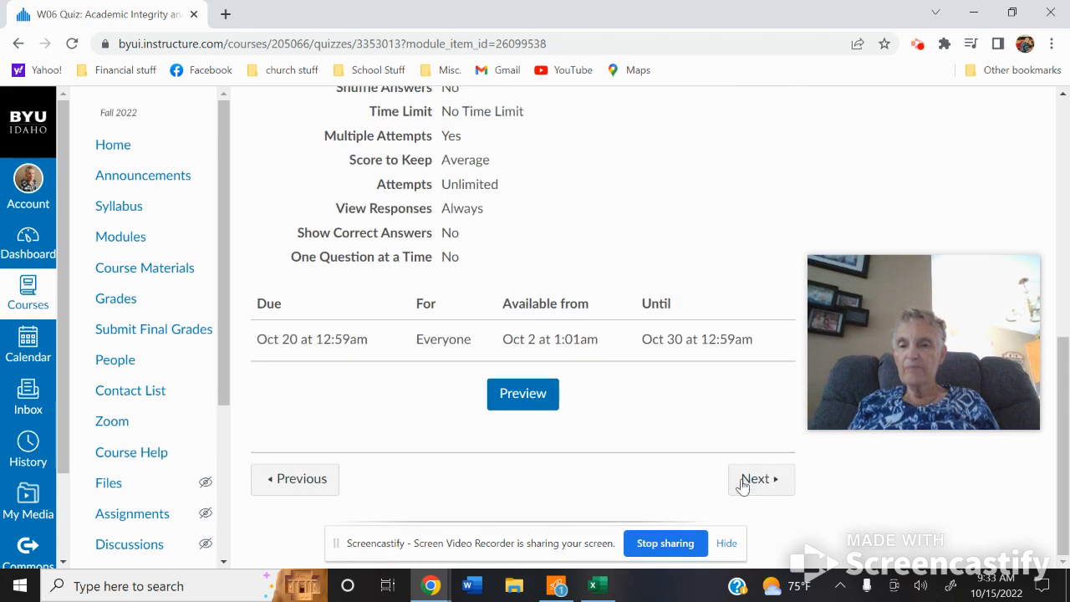
pyautogui.click(756, 478)
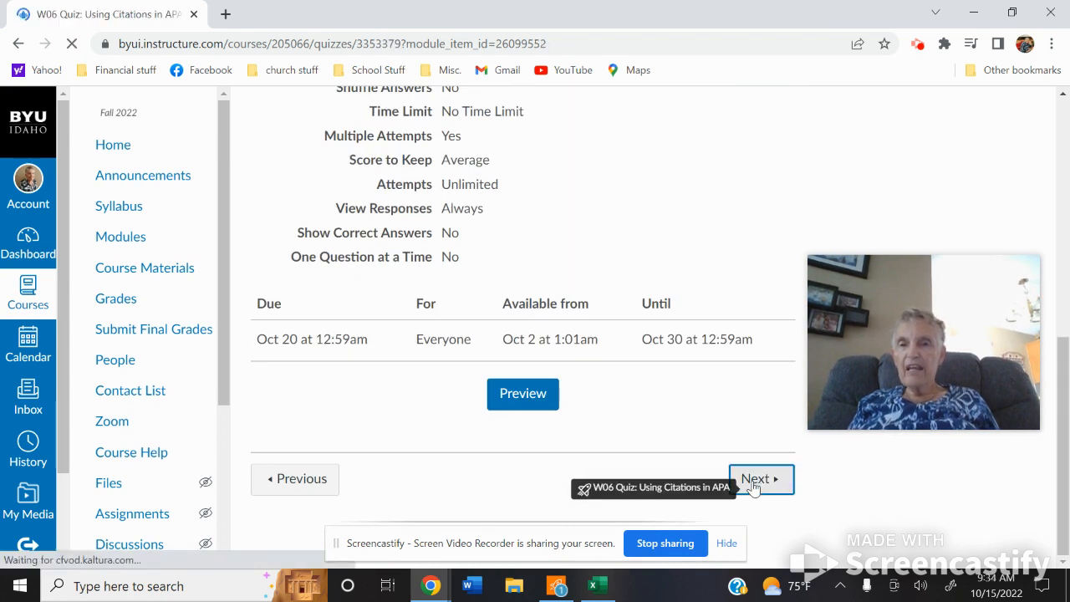
# Step: Review the APA citations quiz's unlimited attempts and Oct 20 due date, then continue to the next item
pyautogui.click(762, 478)
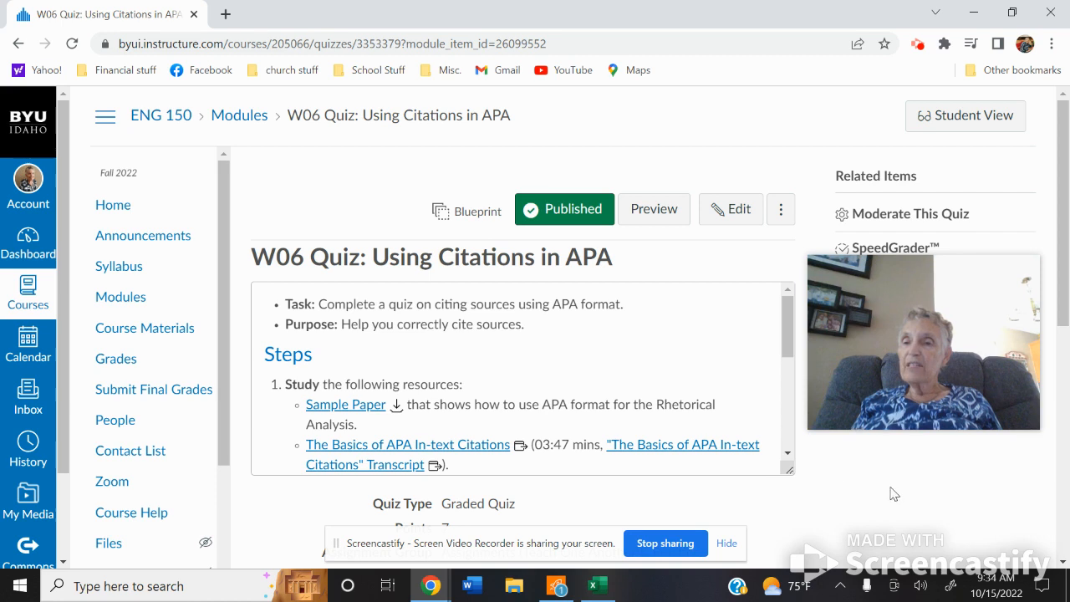
pyautogui.moveTo(955, 500)
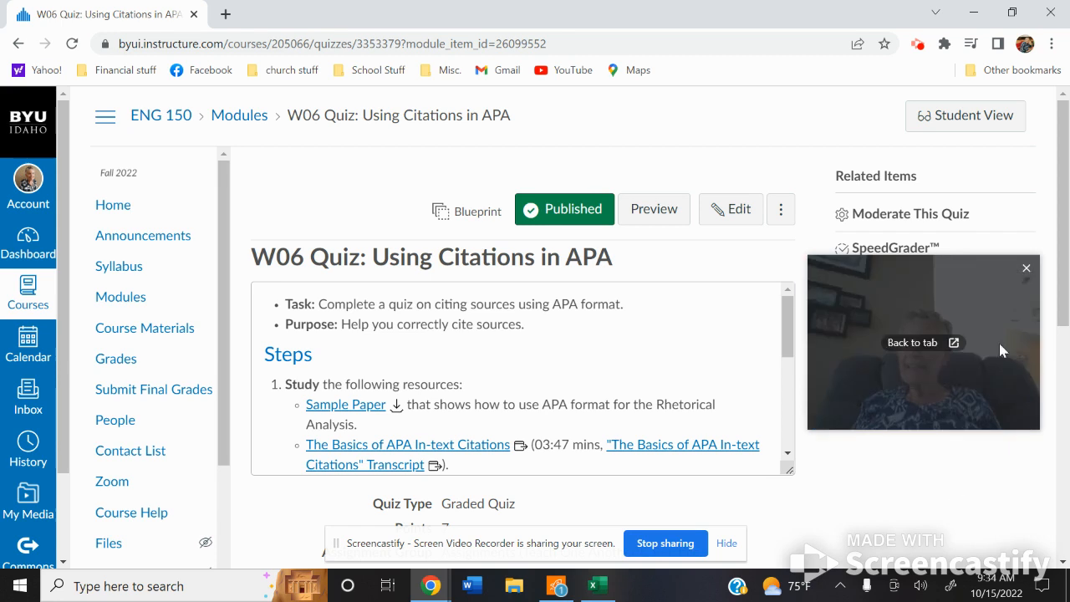
pyautogui.scroll(-3)
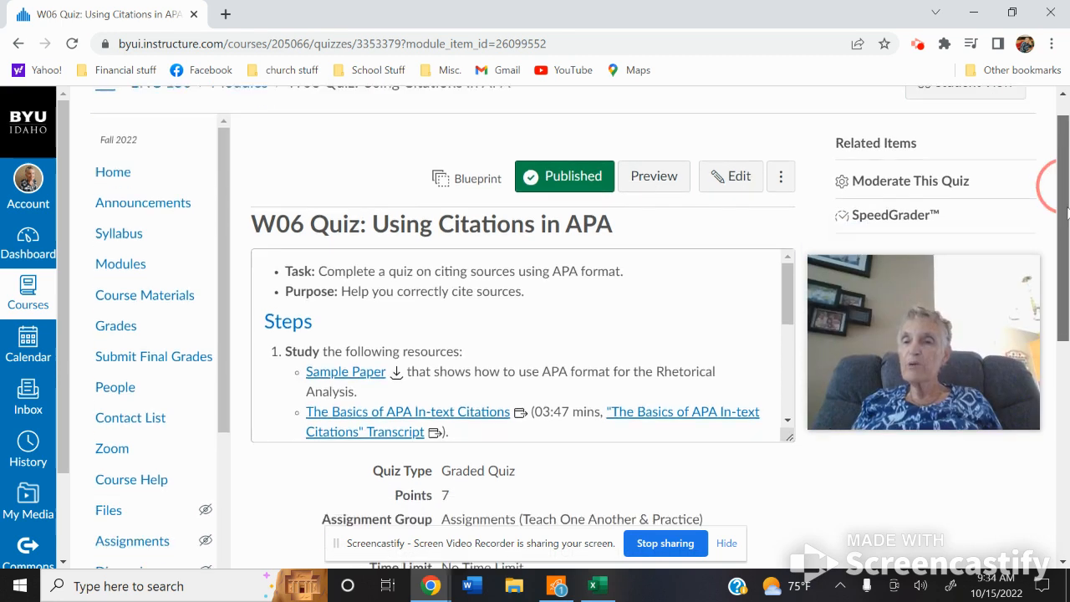
pyautogui.scroll(-3)
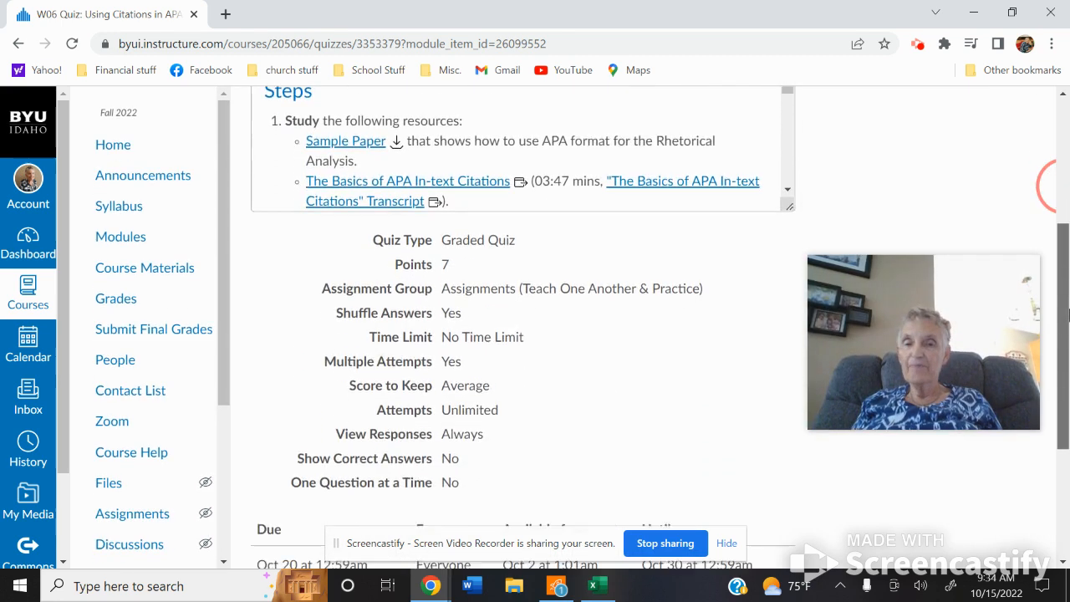
pyautogui.scroll(-3)
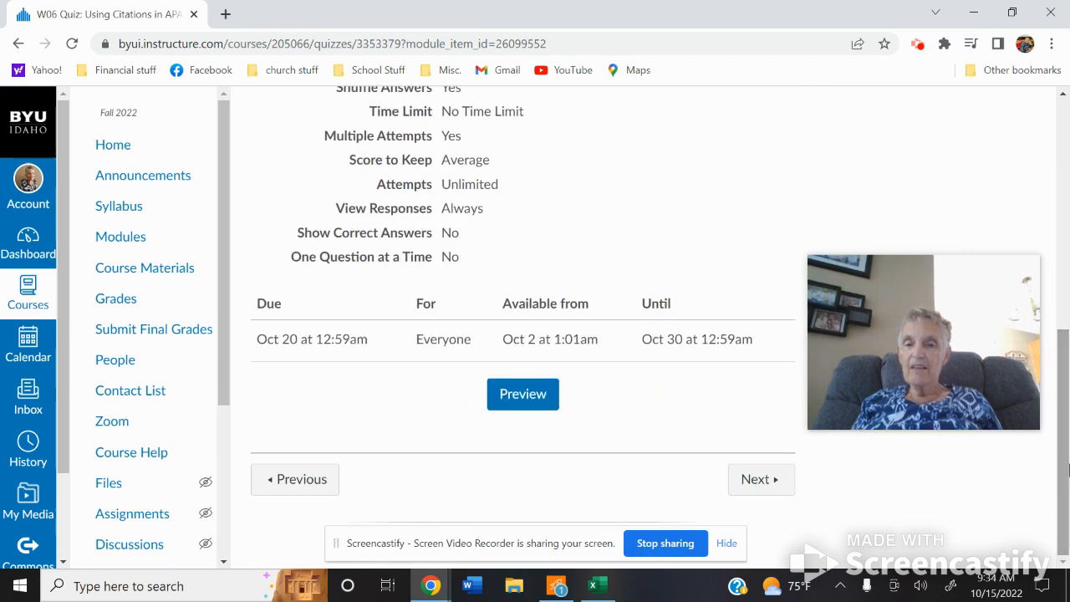
pyautogui.click(763, 479)
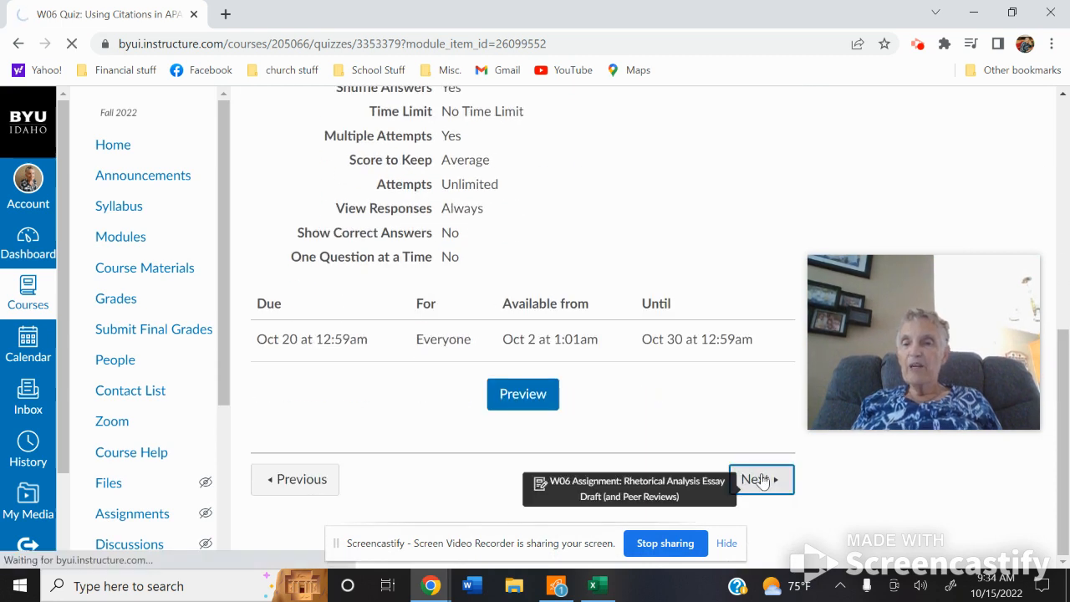
# Step: Load the Rhetorical Analysis Essay Draft assignment and scroll into its Instructions
pyautogui.click(763, 478)
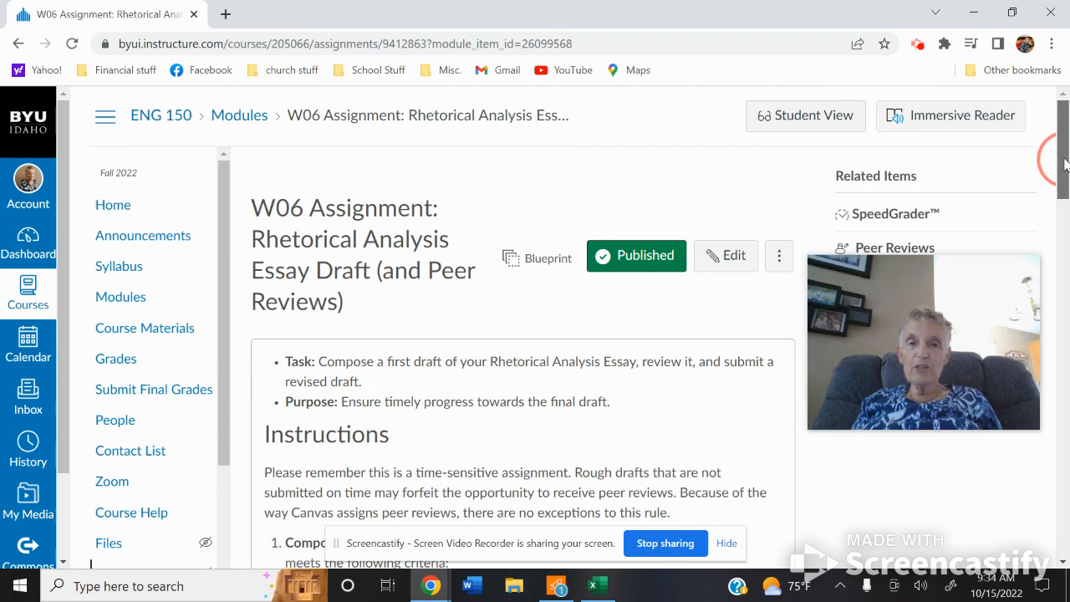
pyautogui.scroll(-3)
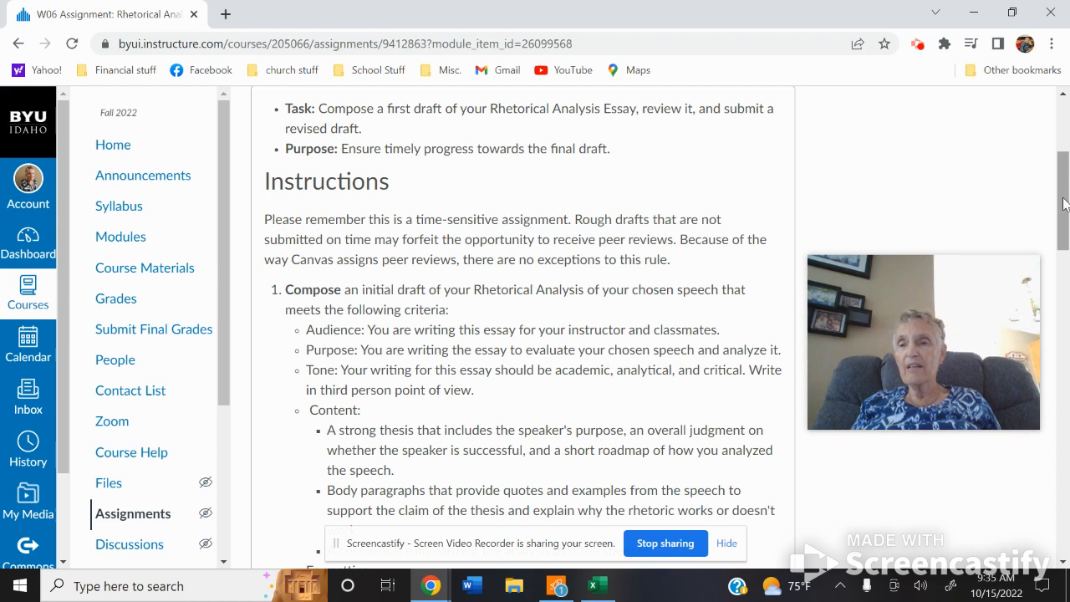
pyautogui.scroll(-3)
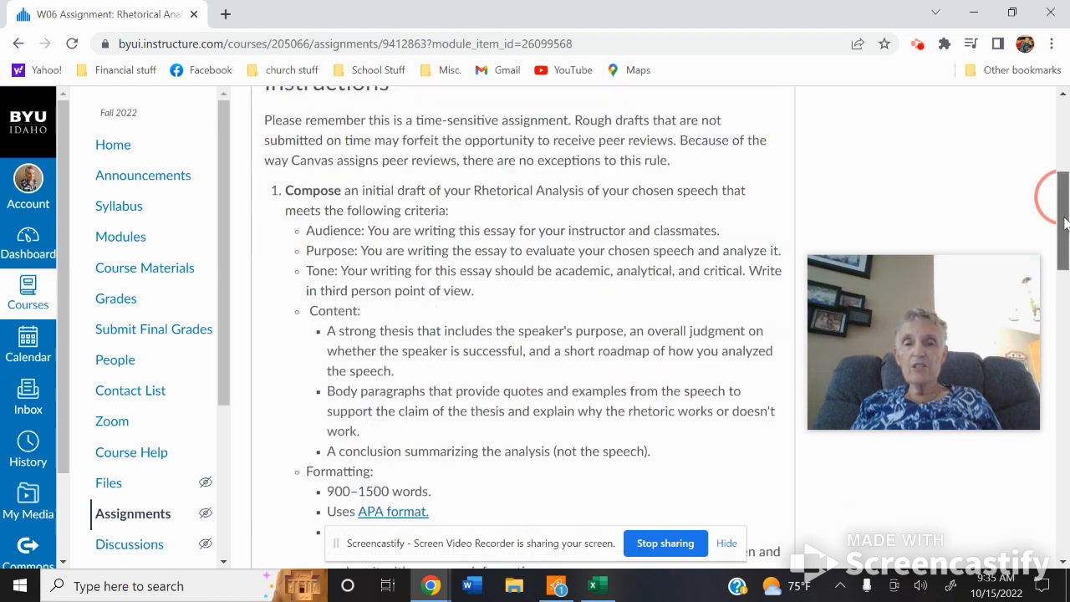
pyautogui.scroll(-3)
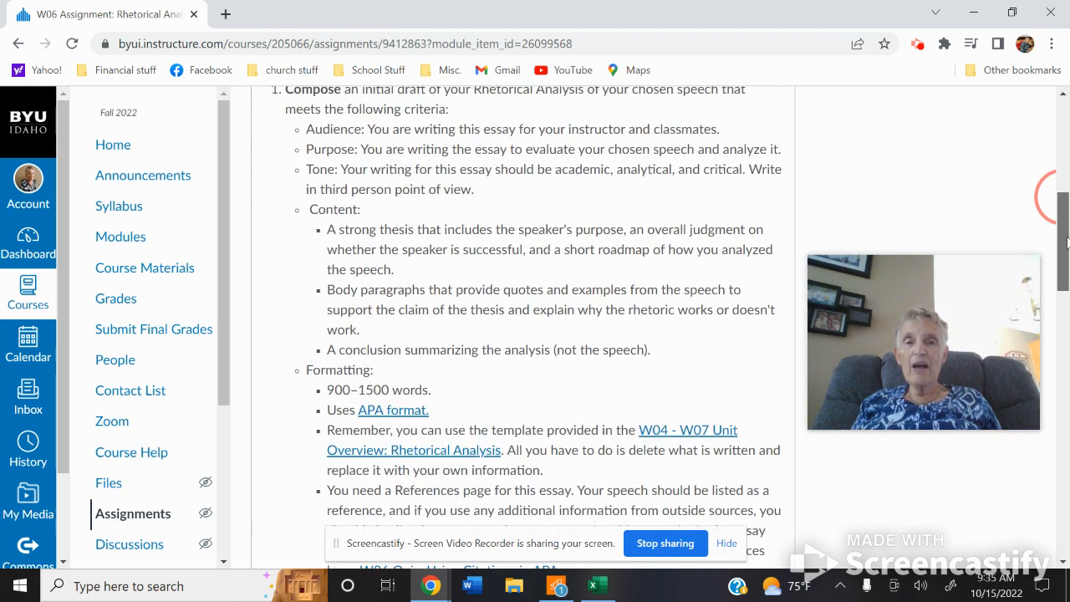
pyautogui.scroll(-3)
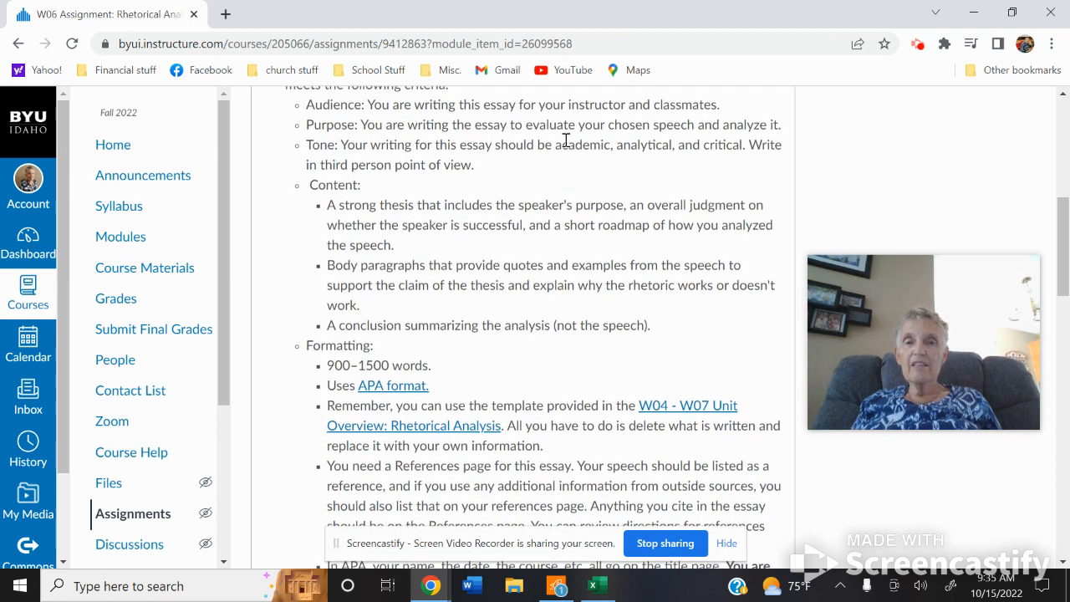
pyautogui.moveTo(487, 107)
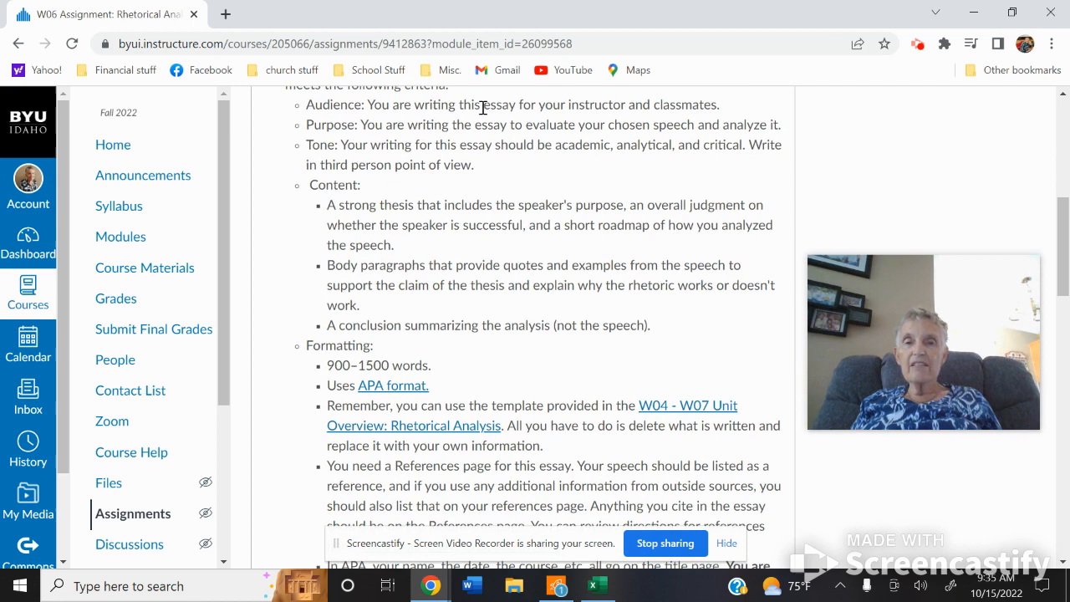
# Step: Highlight the intended audience, academic analytical tone, conclusion requirement and 900–1500 word length
pyautogui.moveTo(483, 103); pyautogui.dragTo(719, 104)
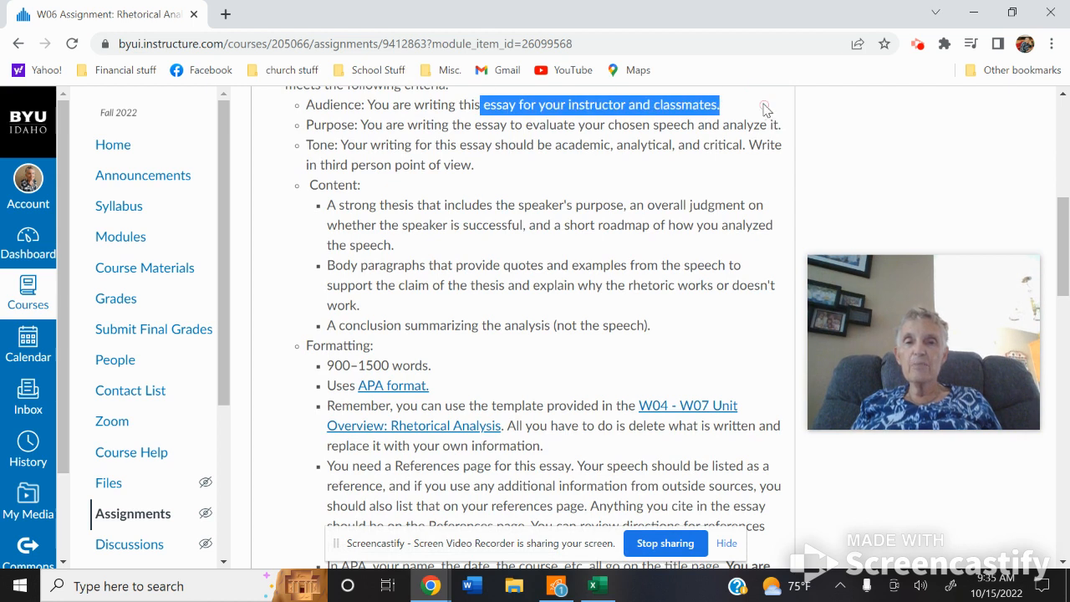
pyautogui.moveTo(518, 124)
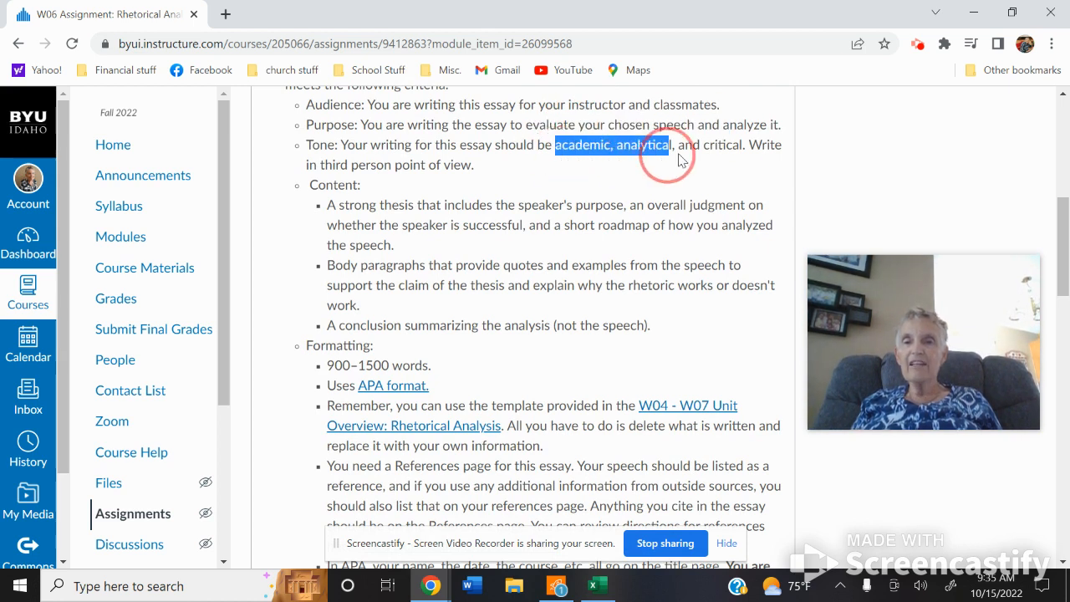
pyautogui.moveTo(678, 159); pyautogui.dragTo(782, 143)
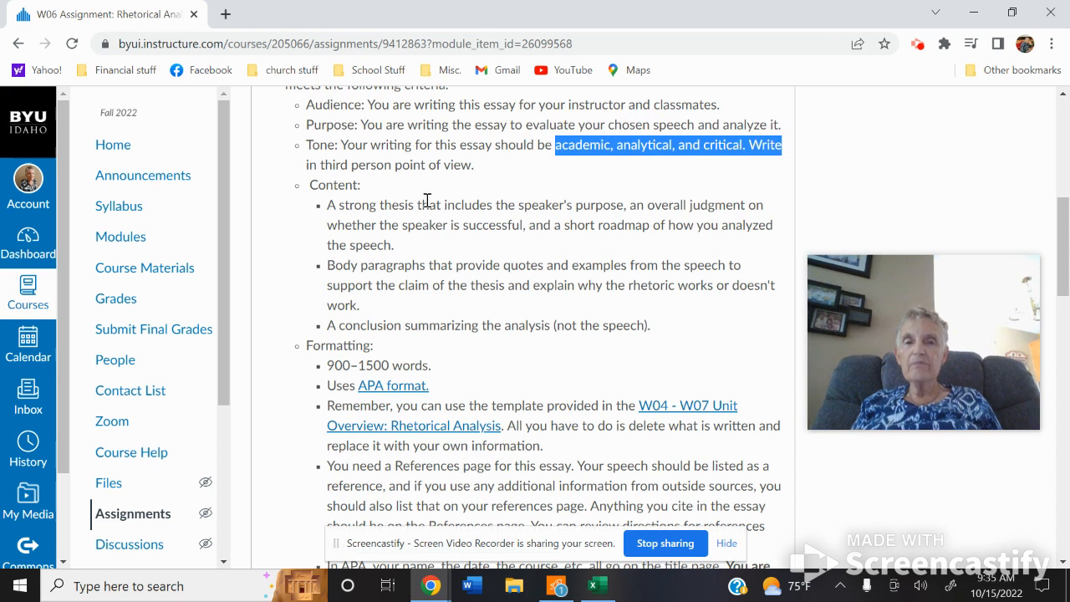
pyautogui.moveTo(378, 204)
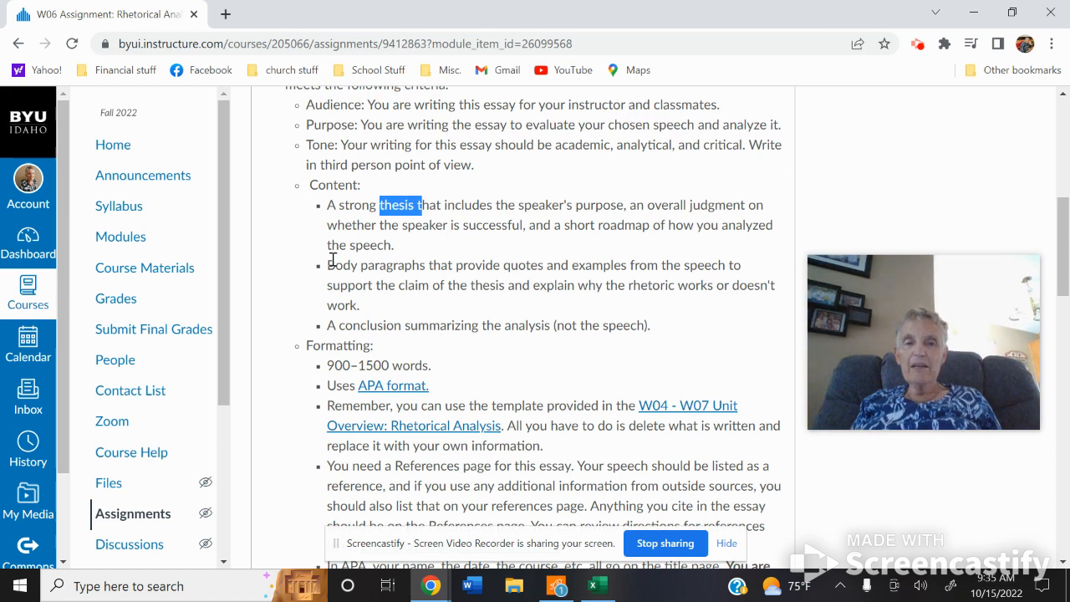
pyautogui.moveTo(328, 265); pyautogui.dragTo(585, 265)
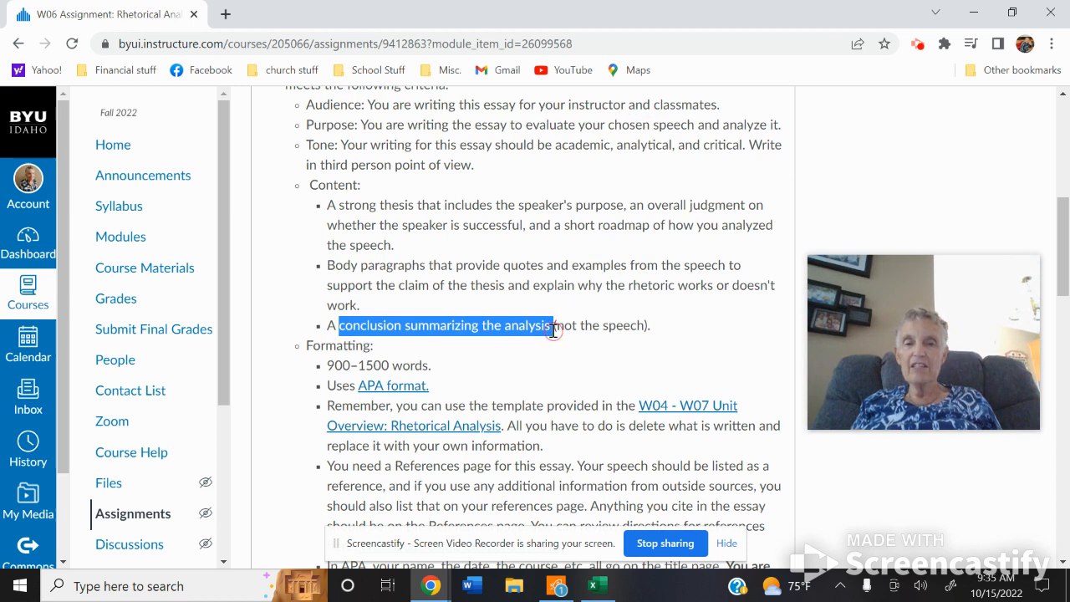
pyautogui.moveTo(332, 365)
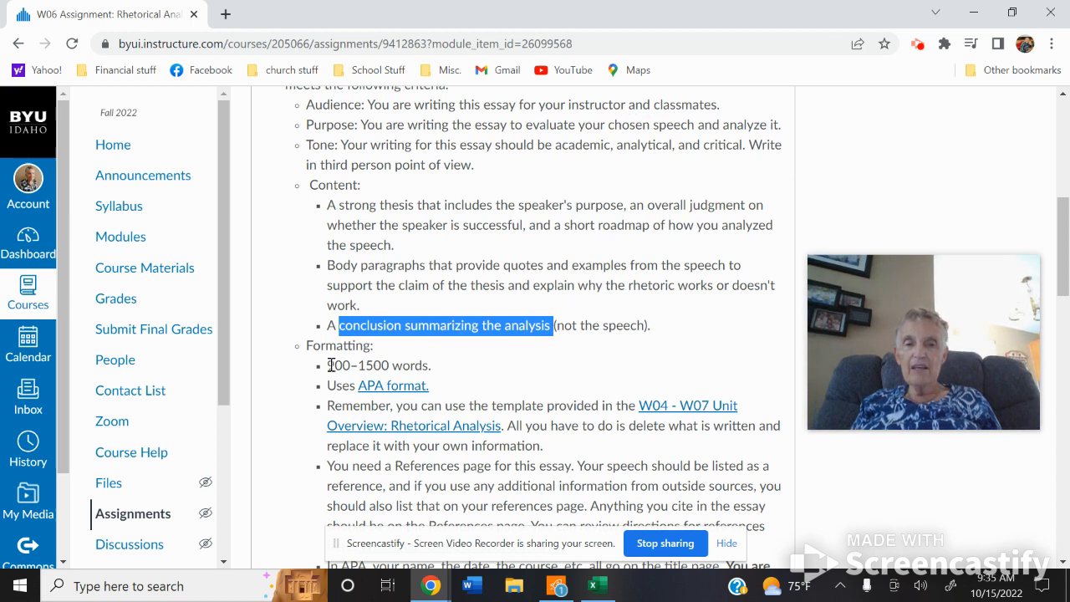
pyautogui.doubleClick(378, 365)
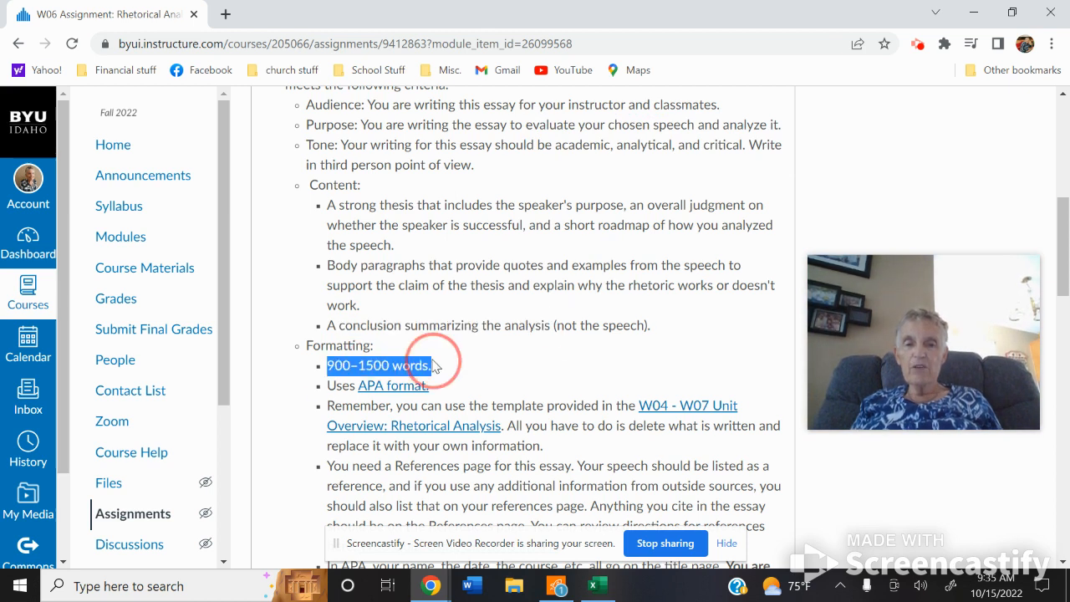
pyautogui.moveTo(542, 365)
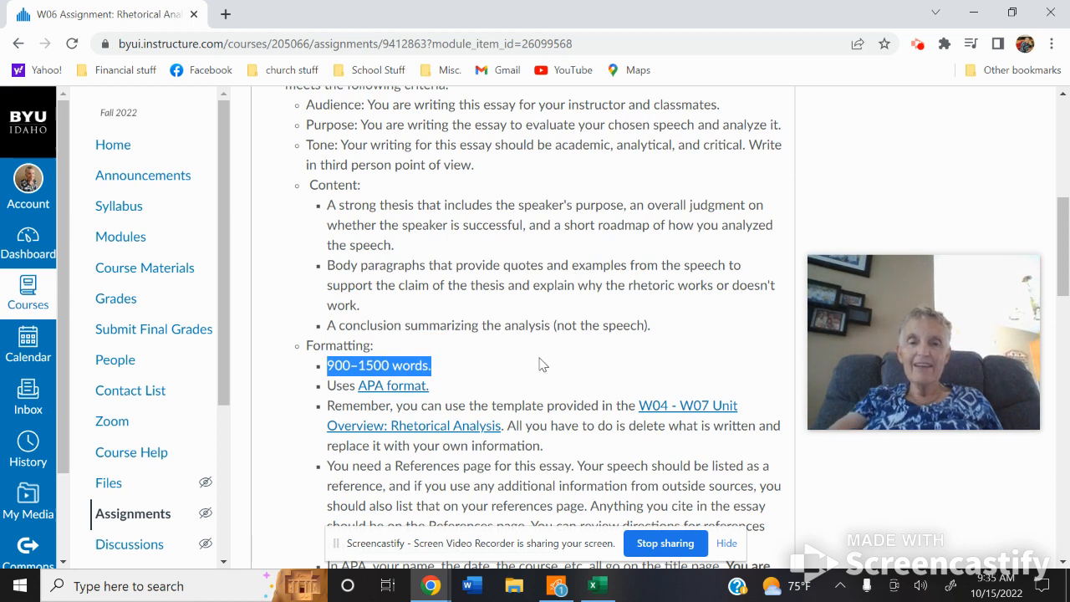
pyautogui.scroll(-3)
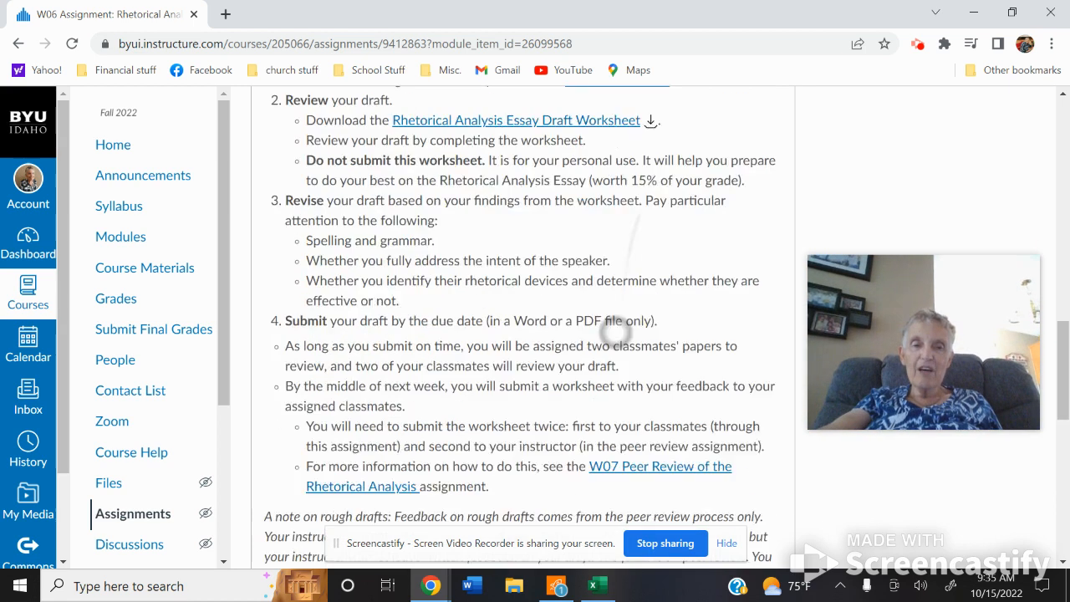
# Step: Review the review/revise/submit steps and 20-point file-upload details, then download the Essay Draft Worksheet
pyautogui.scroll(-3)
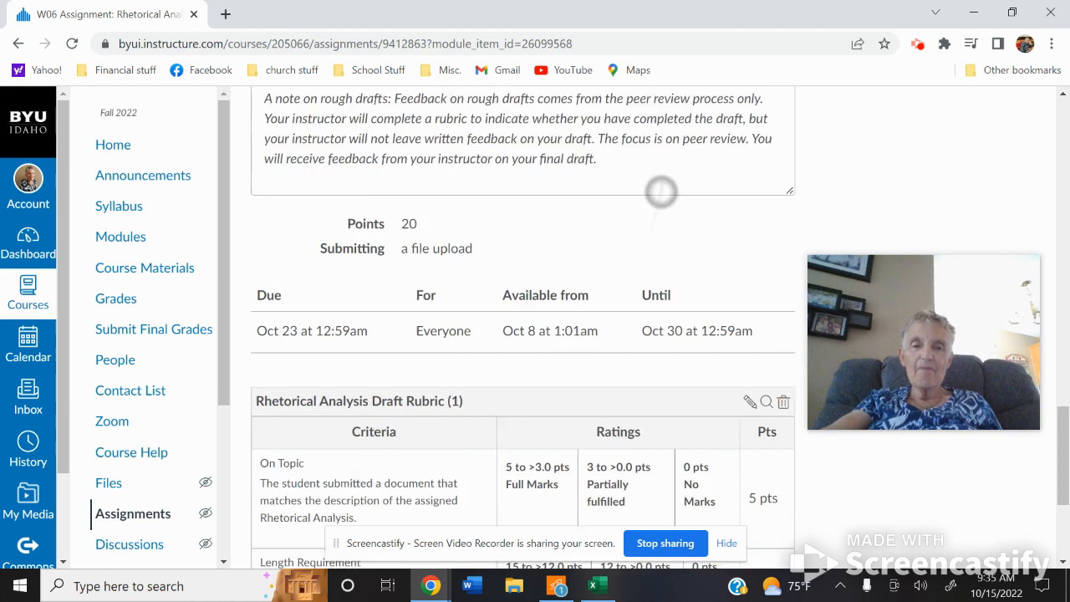
pyautogui.scroll(-3)
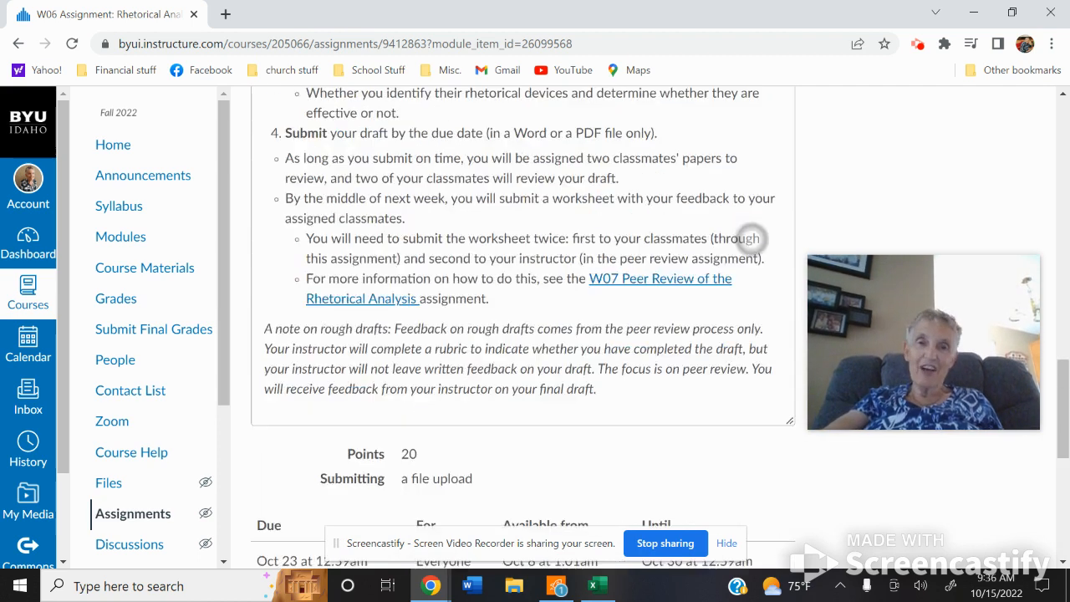
pyautogui.scroll(3)
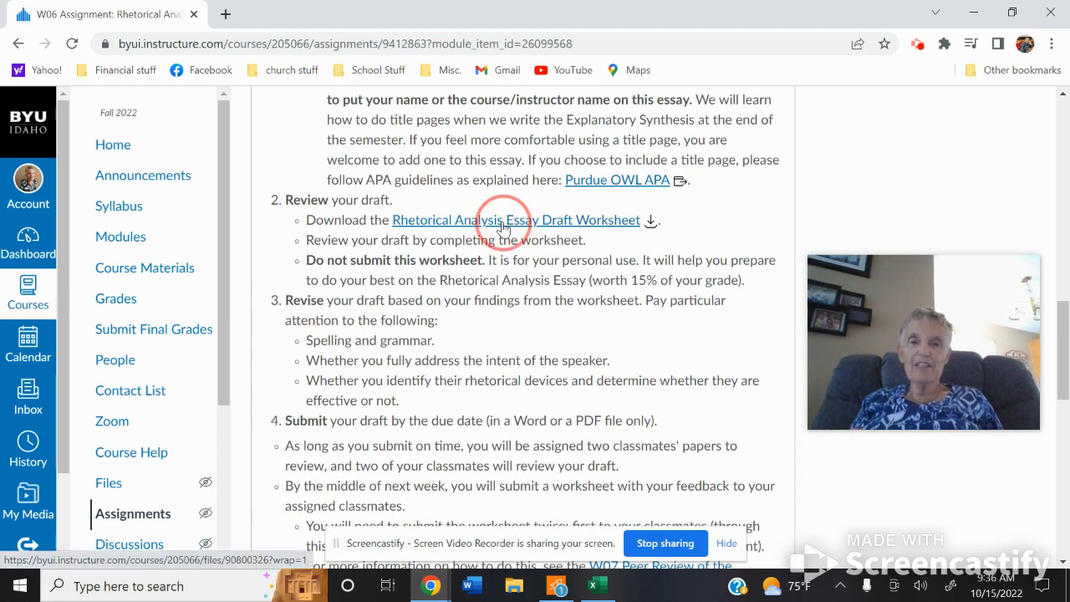
pyautogui.click(515, 220)
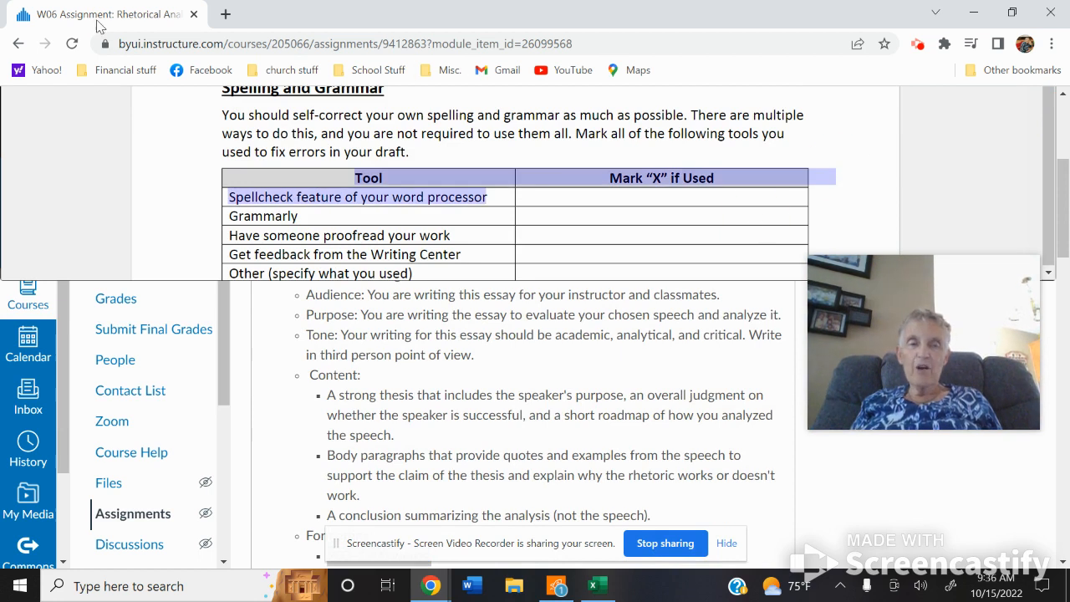
# Step: Return from the draft worksheet to the W06 Quiz: Using Citations in APA page
pyautogui.click(17, 43)
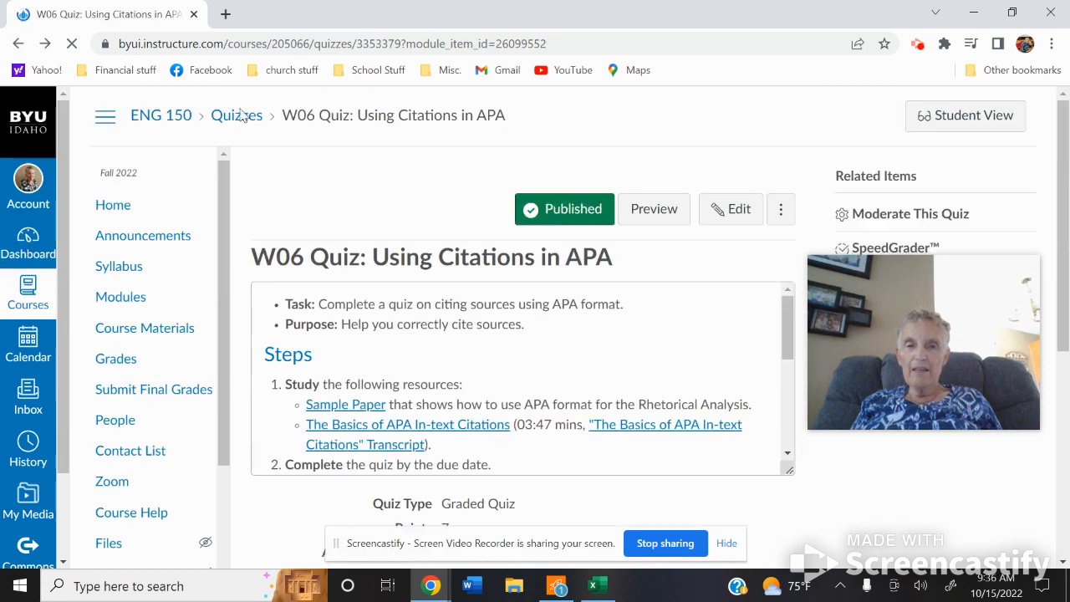
# Step: Advance past the APA citations quiz's due dates to the W06 Rhetorical Analysis Essay Draft assignment
pyautogui.scroll(-3)
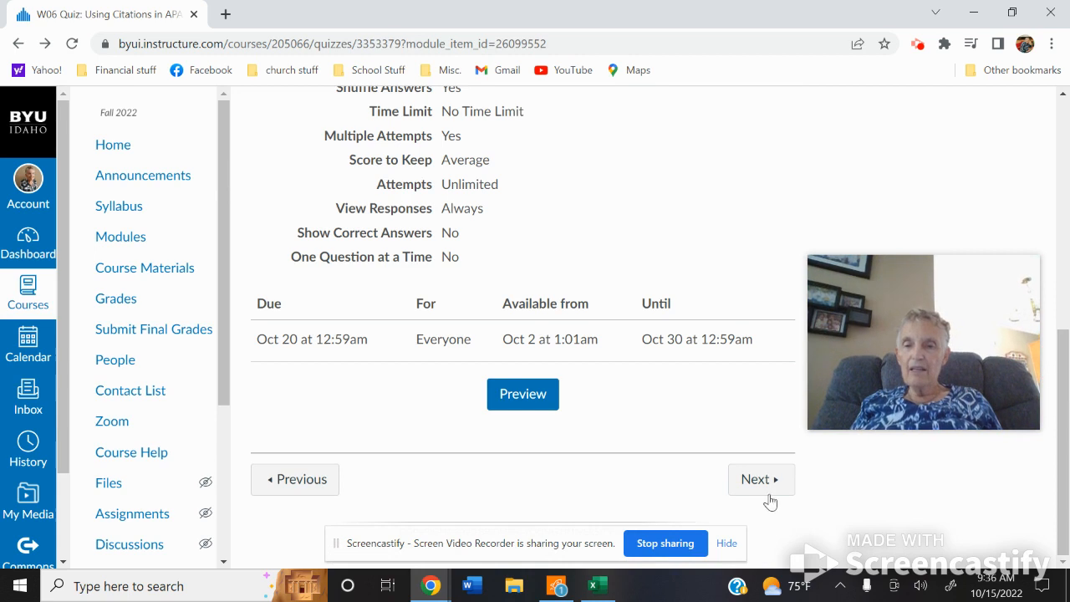
pyautogui.click(761, 478)
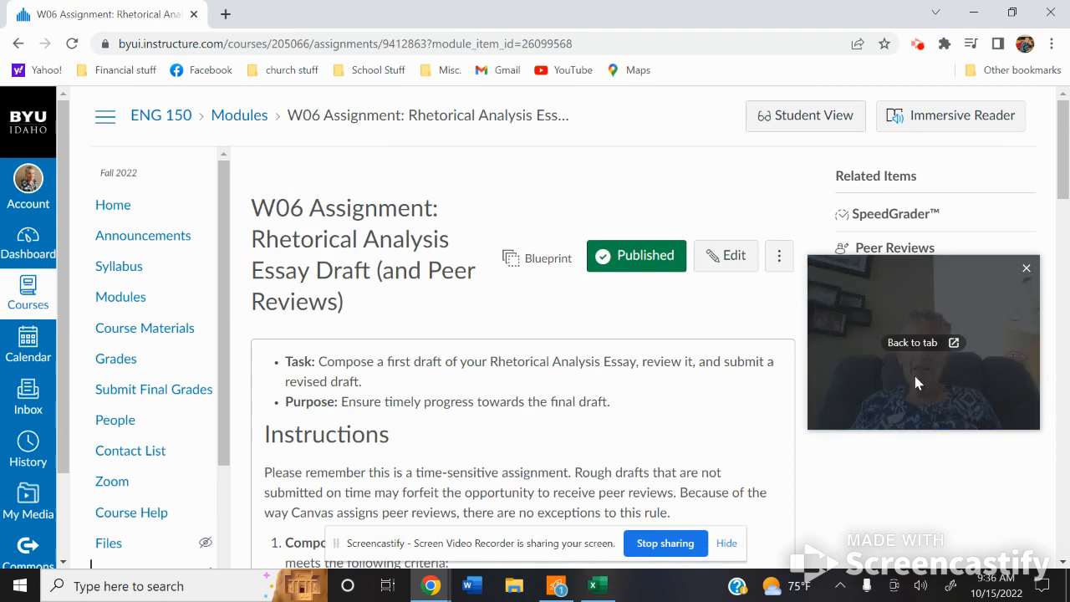
# Step: Review the 20-point Rhetorical Analysis Draft Rubric and continue to W07 Teaching Notes (Do NOT Publish)
pyautogui.scroll(-3)
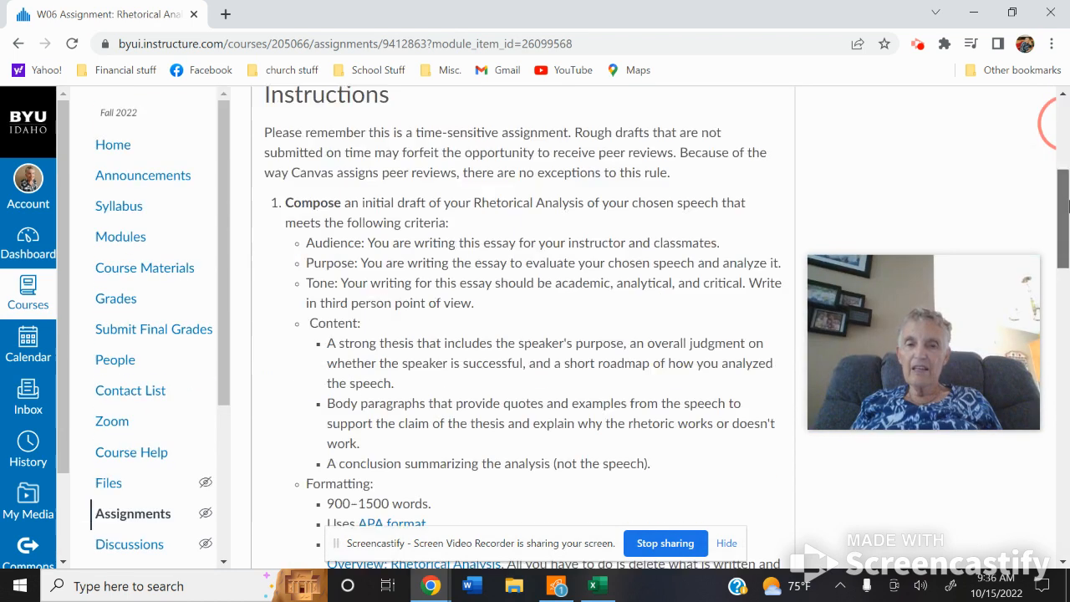
pyautogui.scroll(-3)
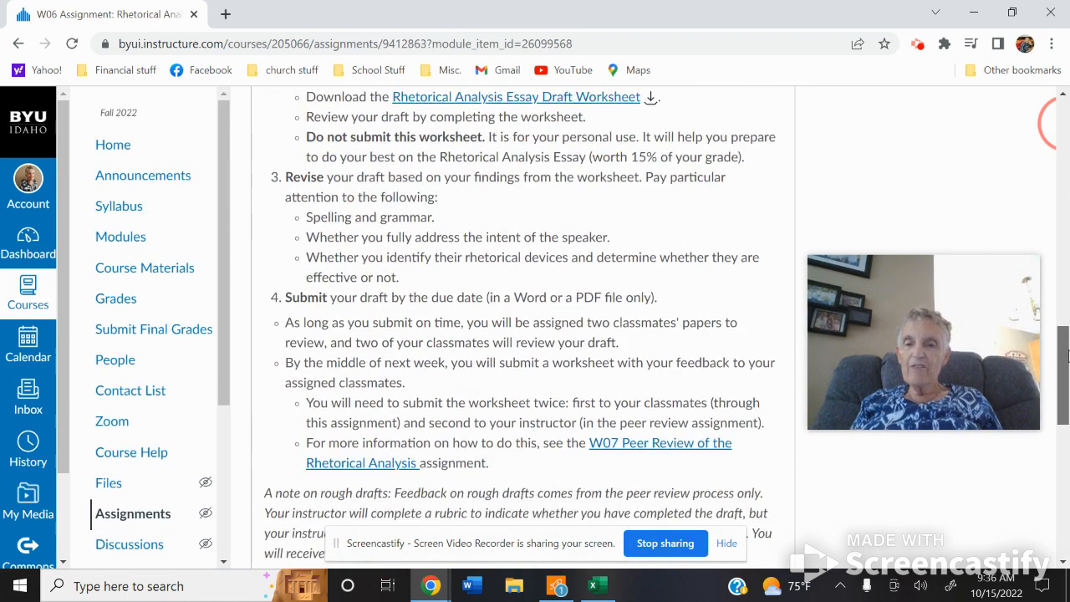
pyautogui.scroll(-3)
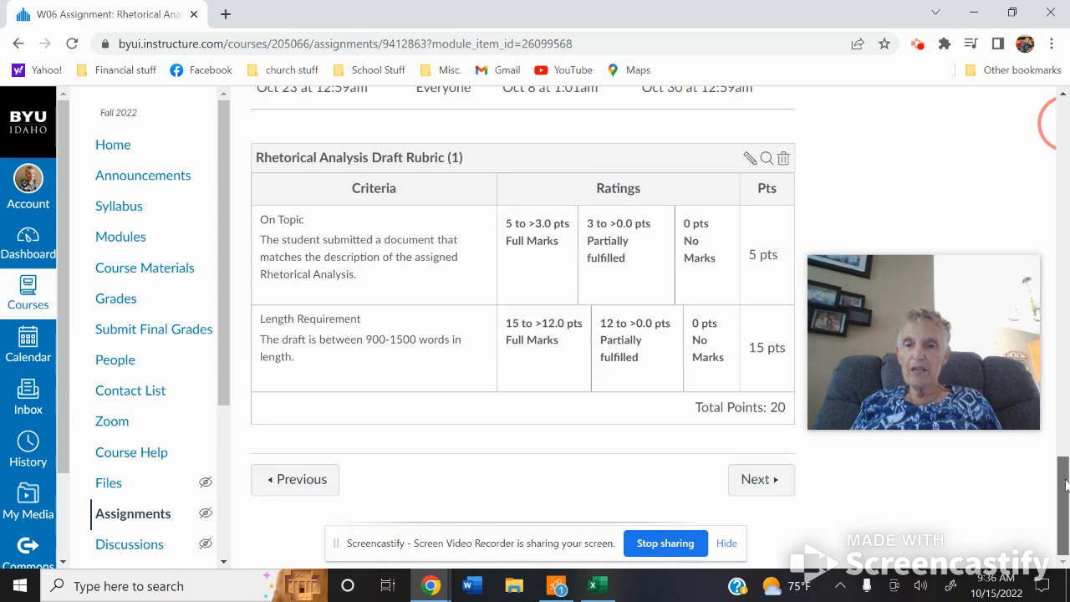
pyautogui.click(763, 480)
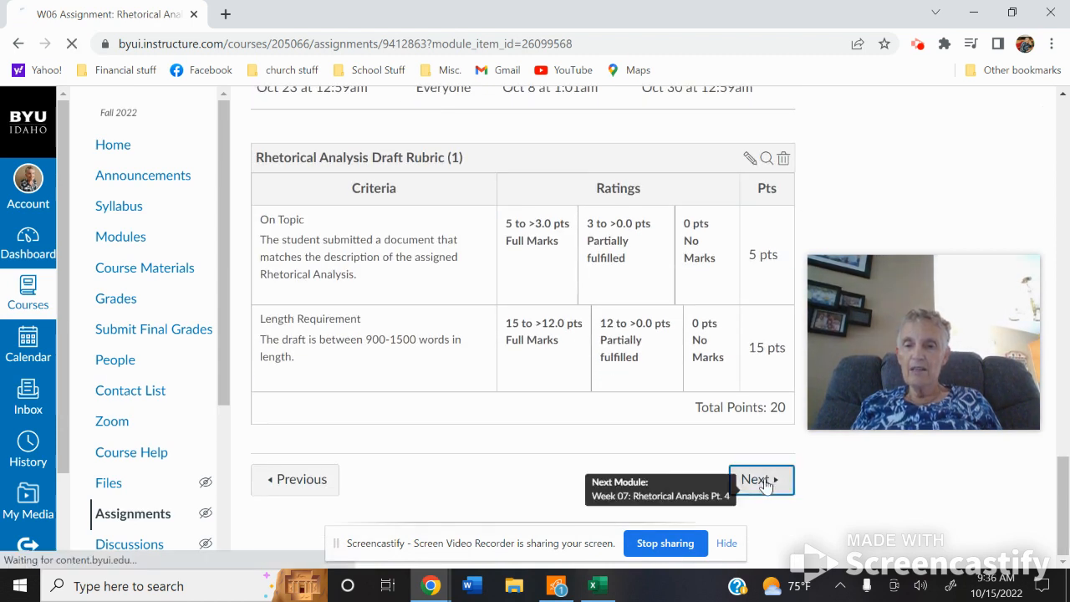
pyautogui.click(761, 480)
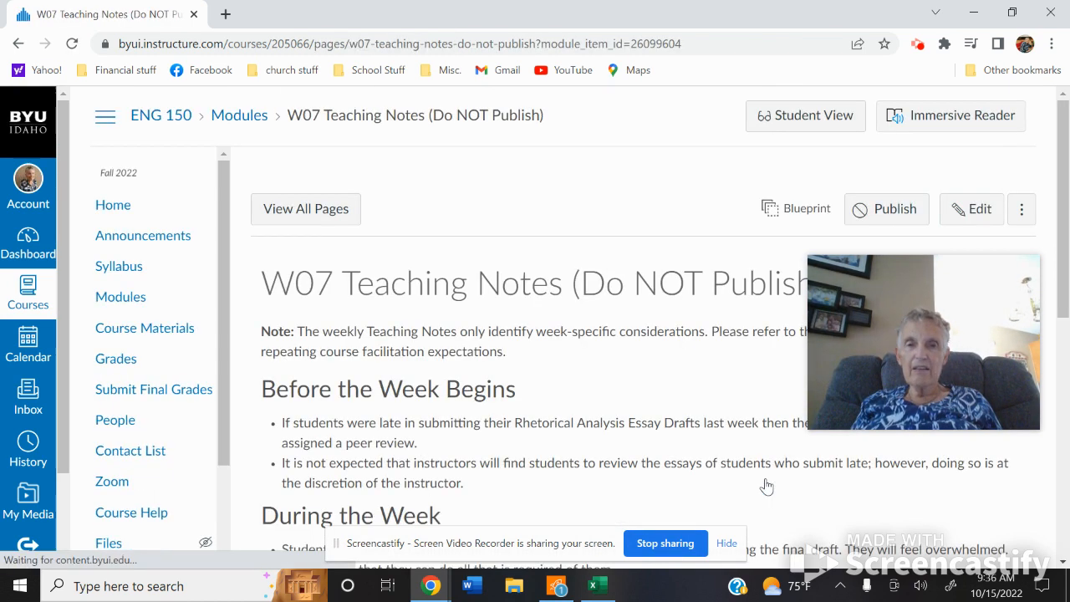